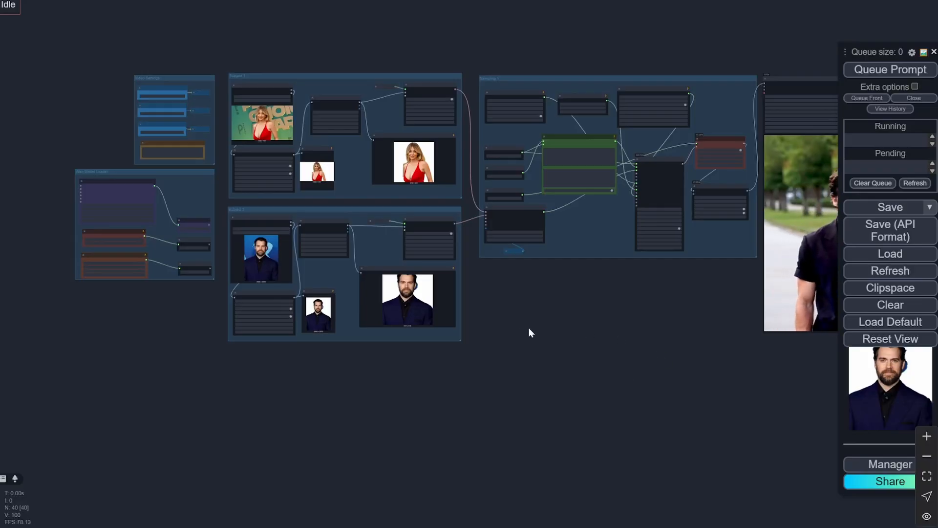
Step: Scroll to the 11.4 GB umt5-xxl-enc-bf16.safetensors file page in Kijai/WanVideo_comfy
{"action": "scroll", "scroll_direction": "up", "scroll_amount": 3}
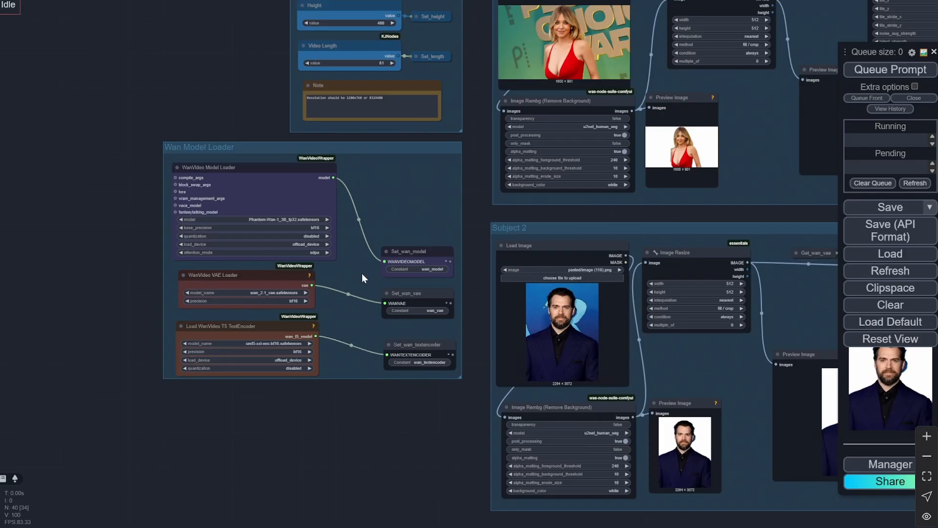
{"action": "scroll", "scroll_direction": "up", "scroll_amount": 3}
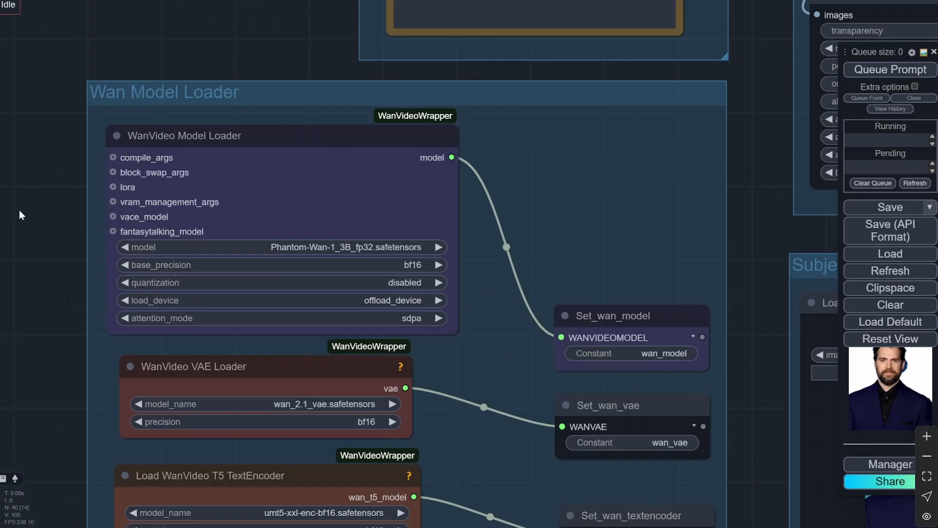
{"action": "mouse_move", "coordinate": [31, 219]}
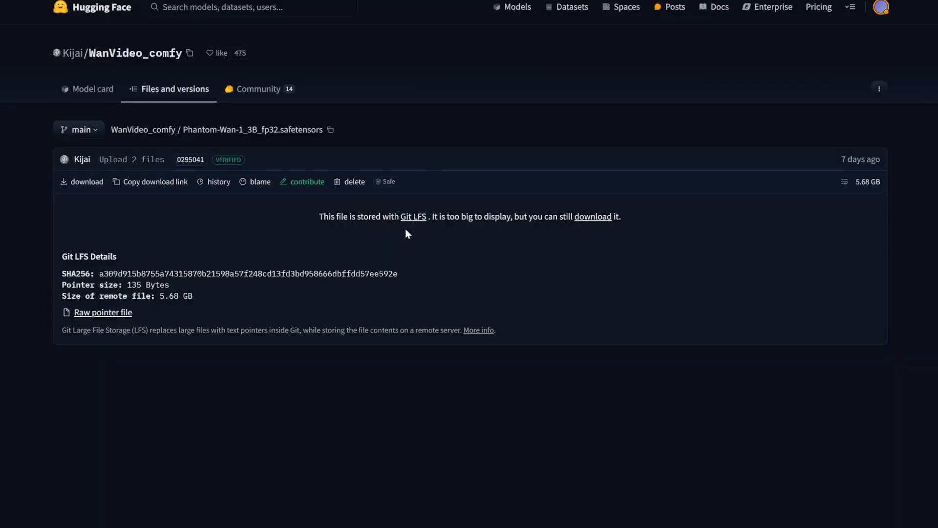
{"action": "mouse_move", "coordinate": [266, 141]}
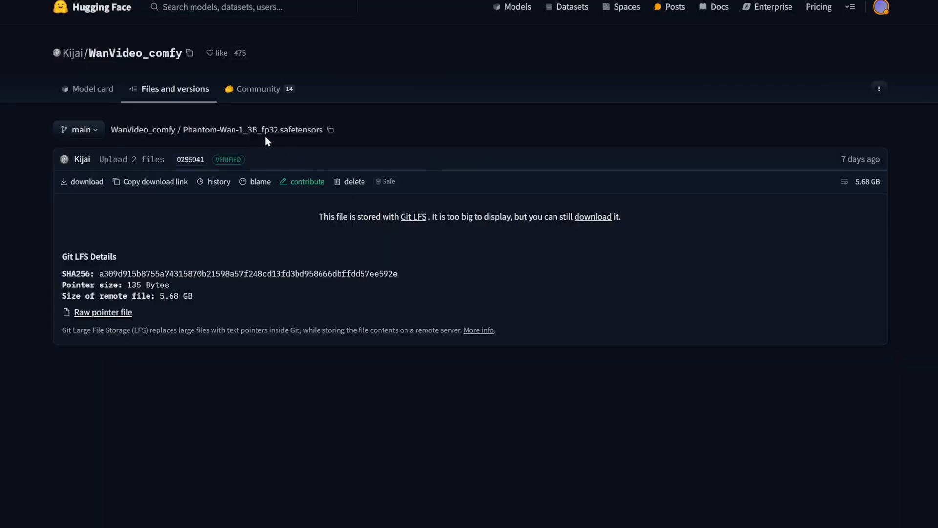
{"action": "mouse_move", "coordinate": [410, 147]}
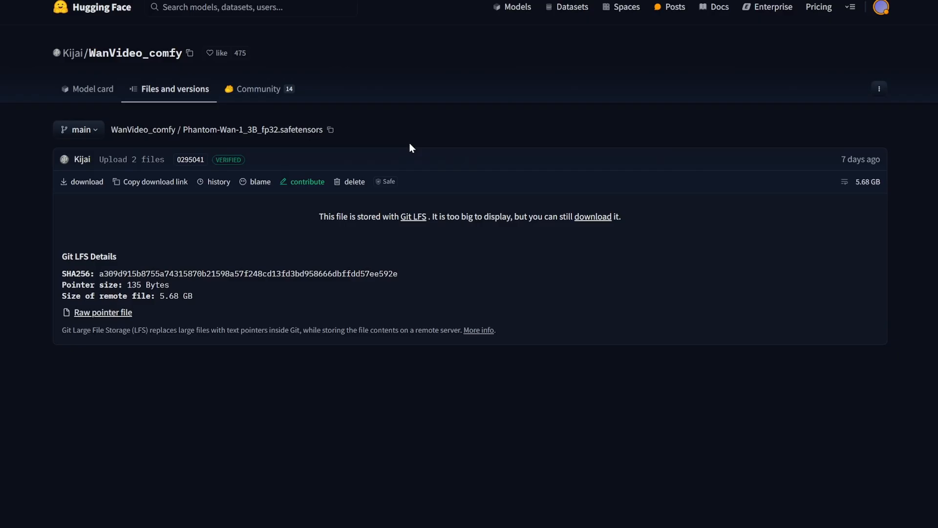
{"action": "mouse_move", "coordinate": [336, 343]}
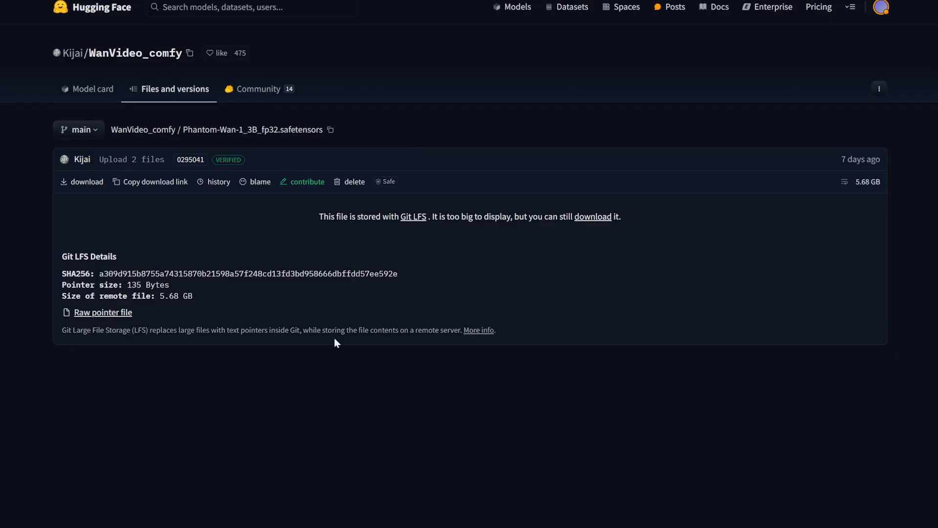
{"action": "mouse_move", "coordinate": [419, 320]}
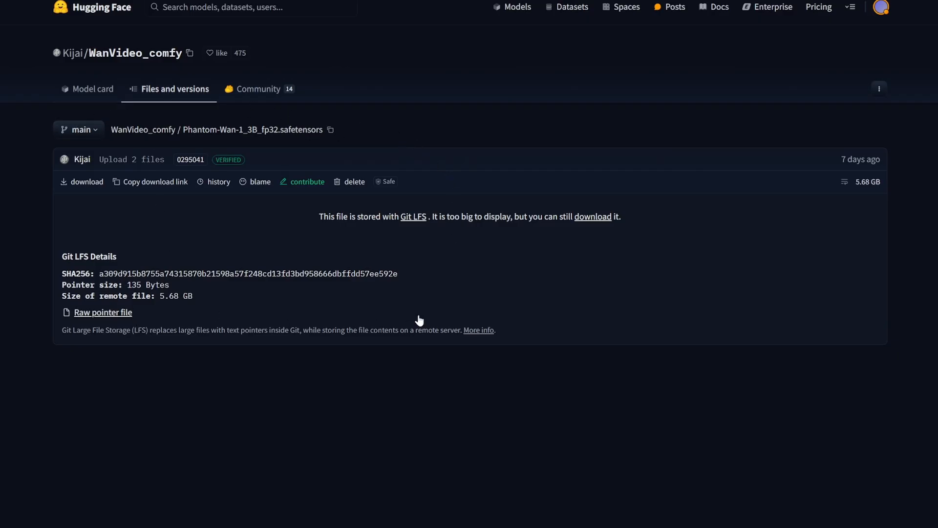
{"action": "mouse_move", "coordinate": [410, 311]}
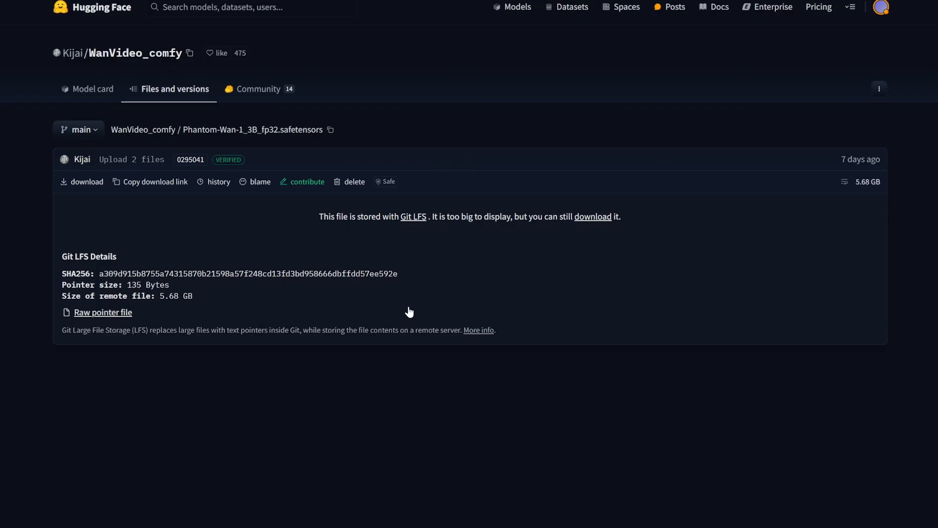
{"action": "mouse_move", "coordinate": [475, 275]}
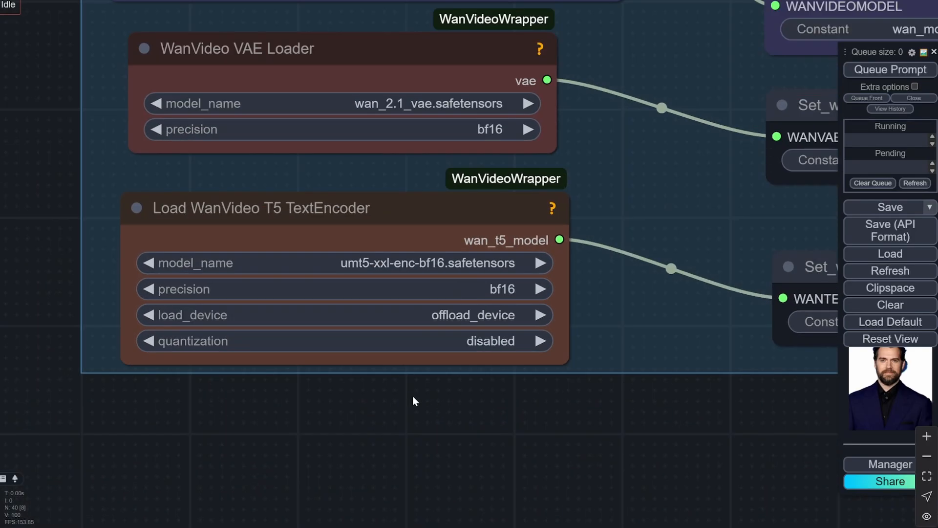
{"action": "mouse_move", "coordinate": [404, 269]}
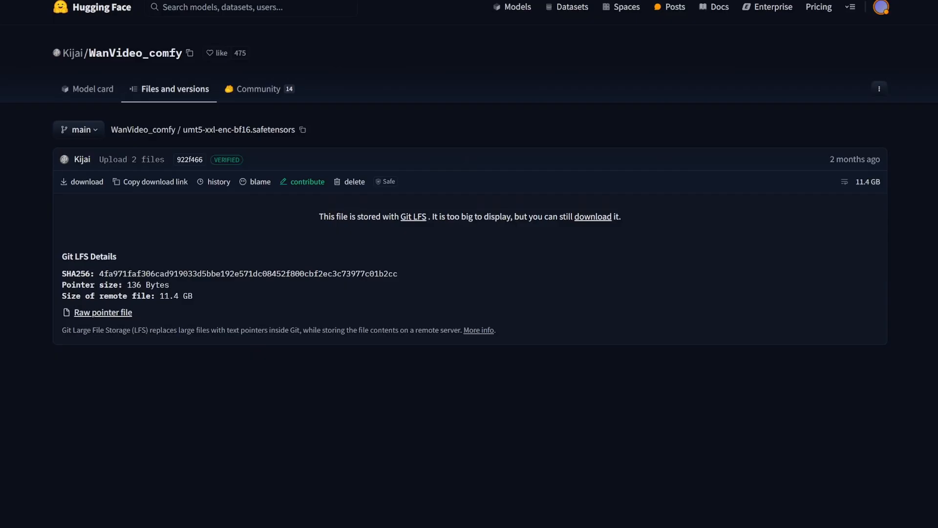
{"action": "mouse_move", "coordinate": [842, 195]}
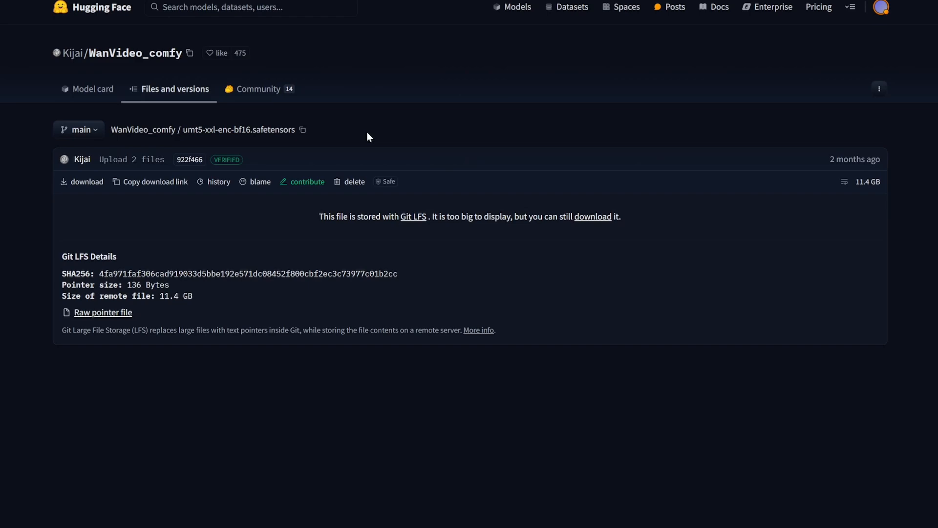
{"action": "mouse_move", "coordinate": [175, 85]}
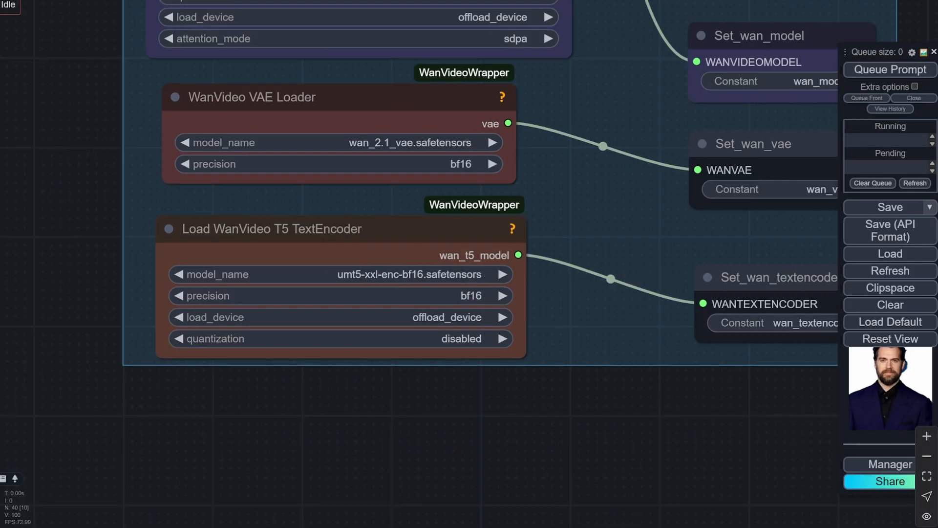
{"action": "mouse_move", "coordinate": [90, 254]}
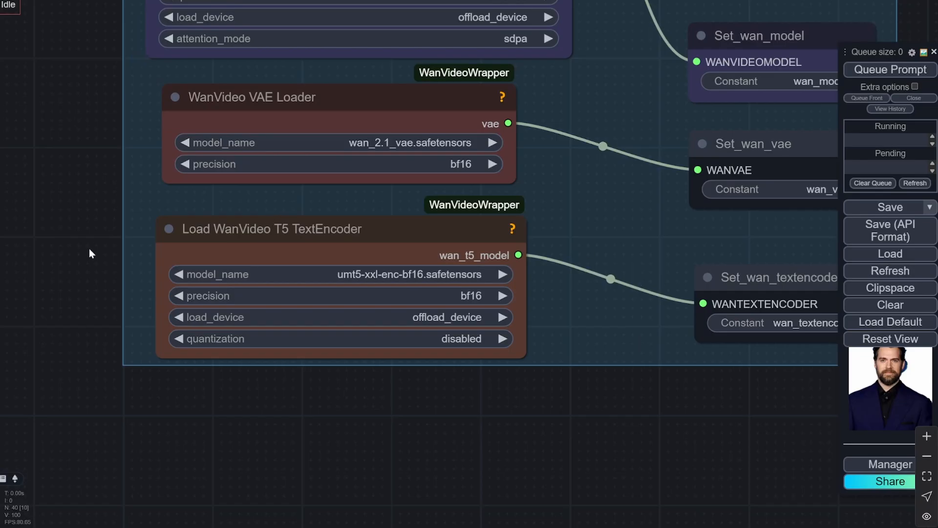
{"action": "mouse_move", "coordinate": [541, 378]}
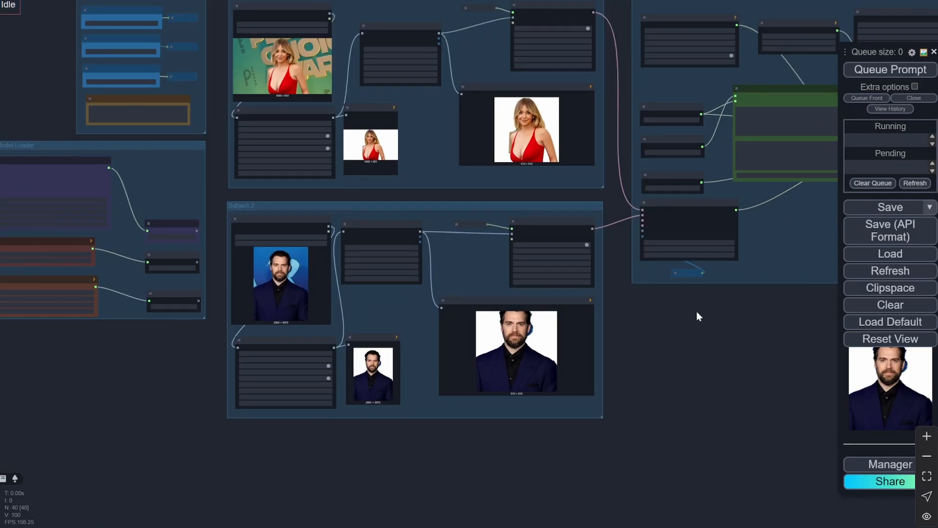
Step: Zoom out to the full workflow and open ComfyUI Manager, reaching the WanVideoWrapper repository
{"action": "scroll", "scroll_direction": "down", "scroll_amount": 3}
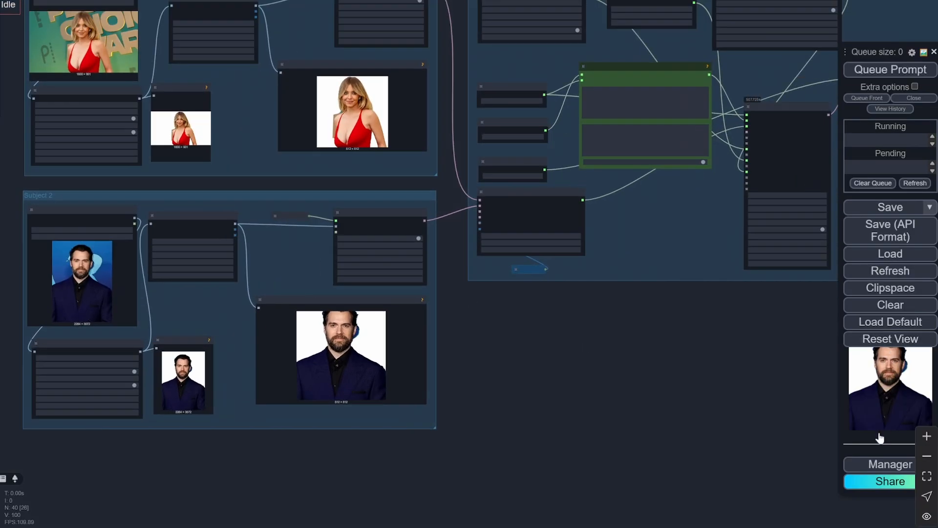
{"action": "left_click", "coordinate": [886, 463]}
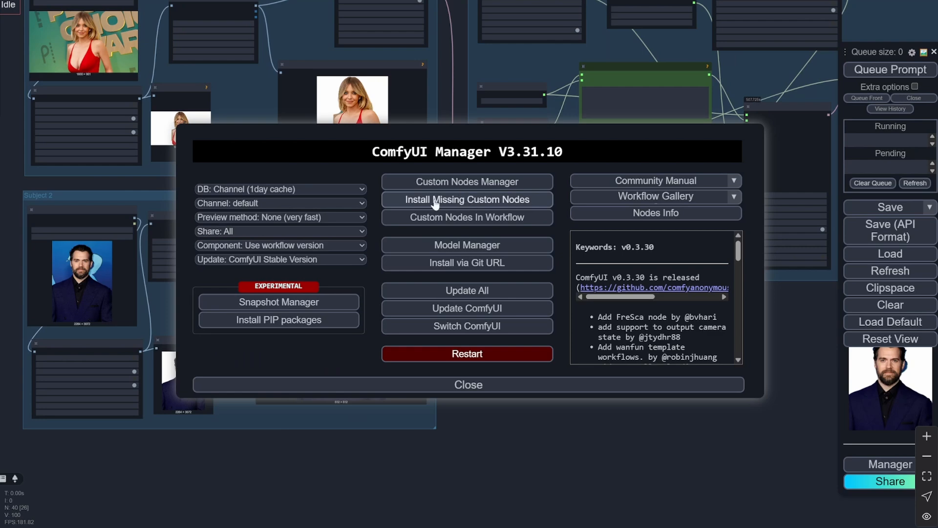
{"action": "mouse_move", "coordinate": [520, 202]}
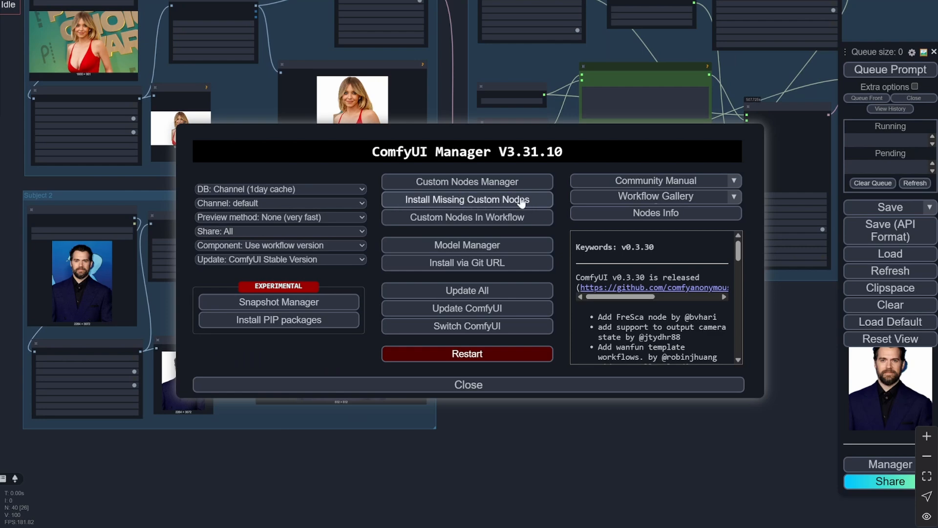
{"action": "mouse_move", "coordinate": [501, 251]}
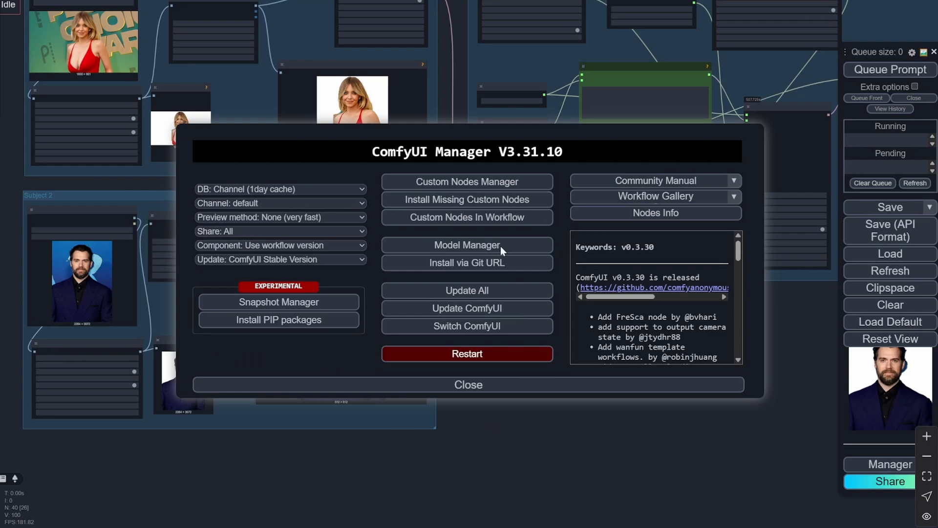
{"action": "left_click", "coordinate": [466, 383]}
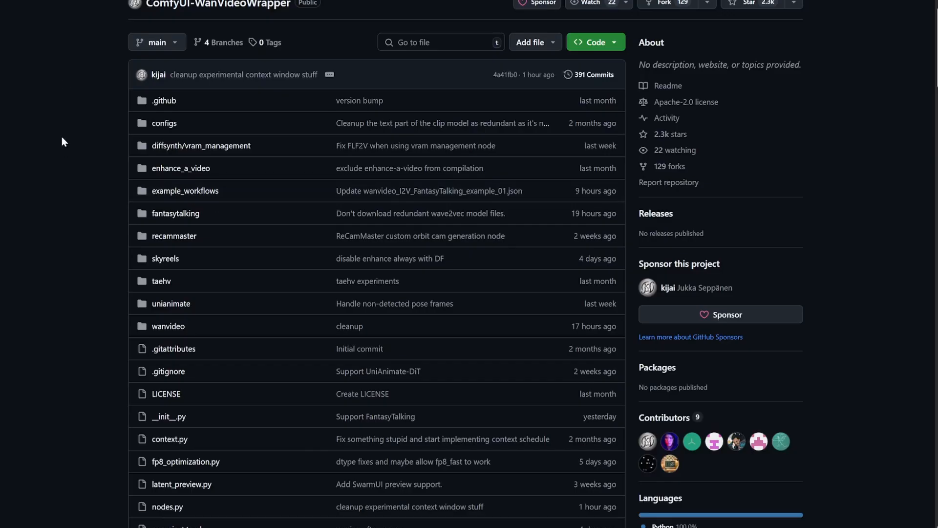
{"action": "mouse_move", "coordinate": [285, 16]}
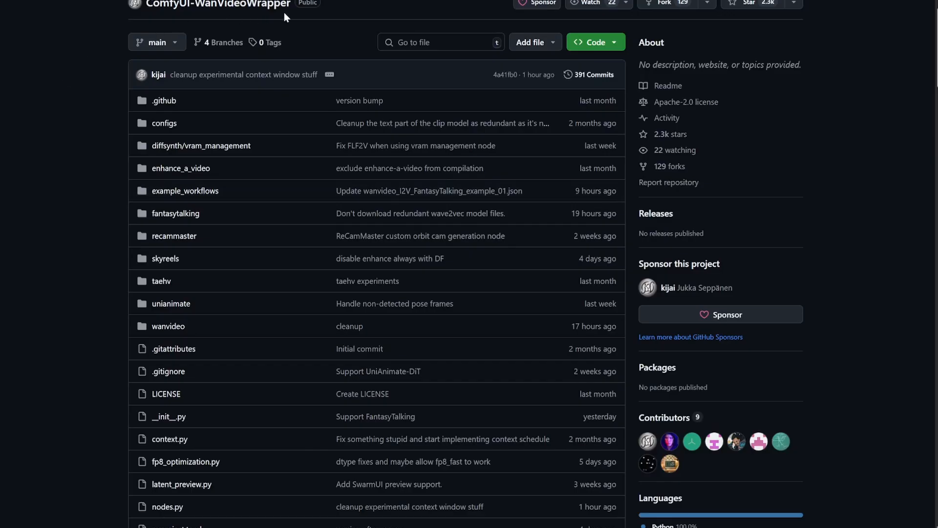
Step: Read the WanVideoWrapper README's clone options, installation steps and diffusion model folder paths
{"action": "left_click", "coordinate": [594, 42]}
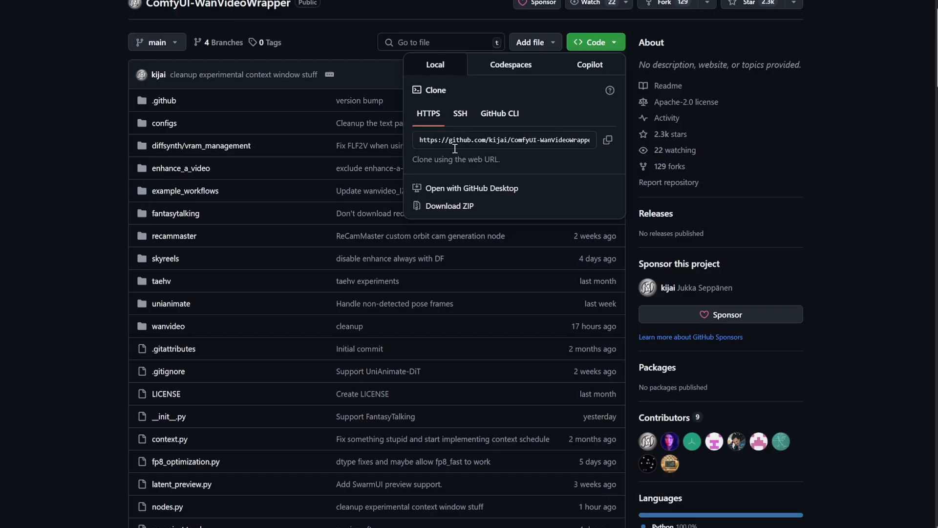
{"action": "mouse_move", "coordinate": [607, 139]}
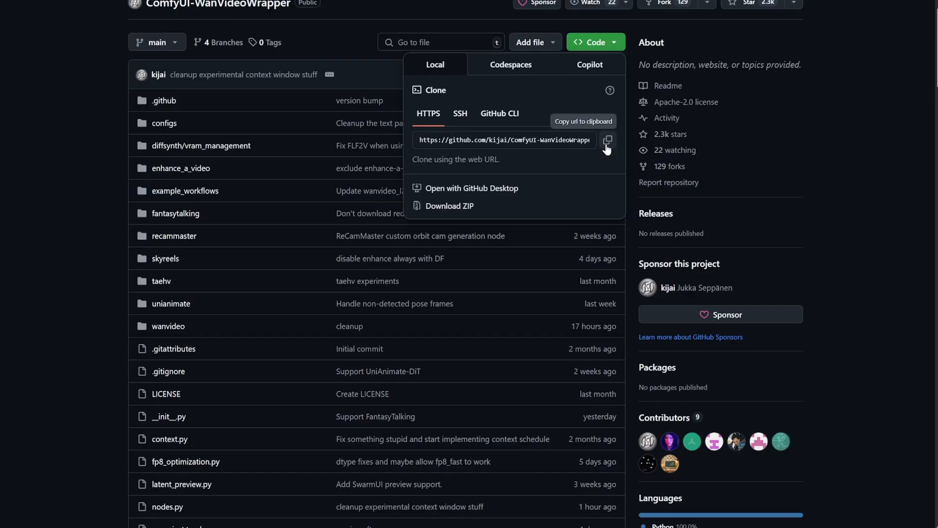
{"action": "scroll", "scroll_direction": "down", "scroll_amount": 3}
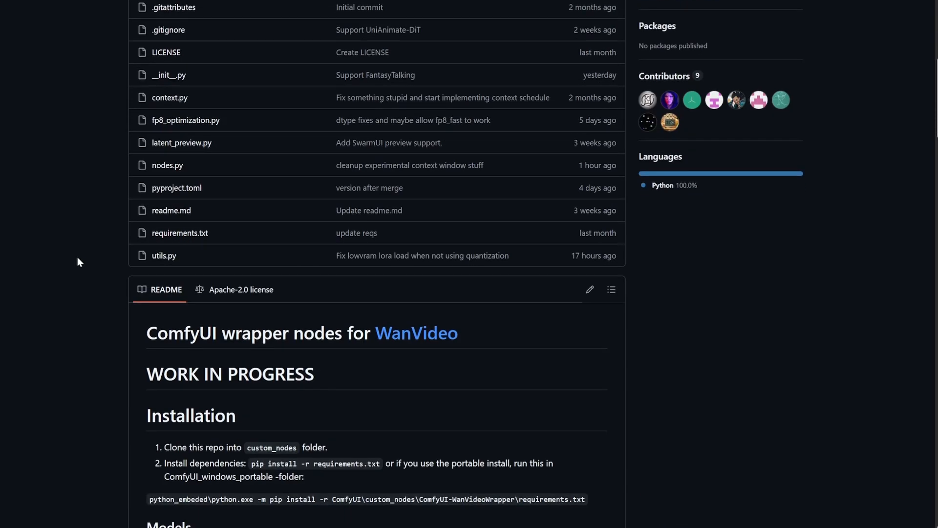
{"action": "scroll", "scroll_direction": "down", "scroll_amount": 3}
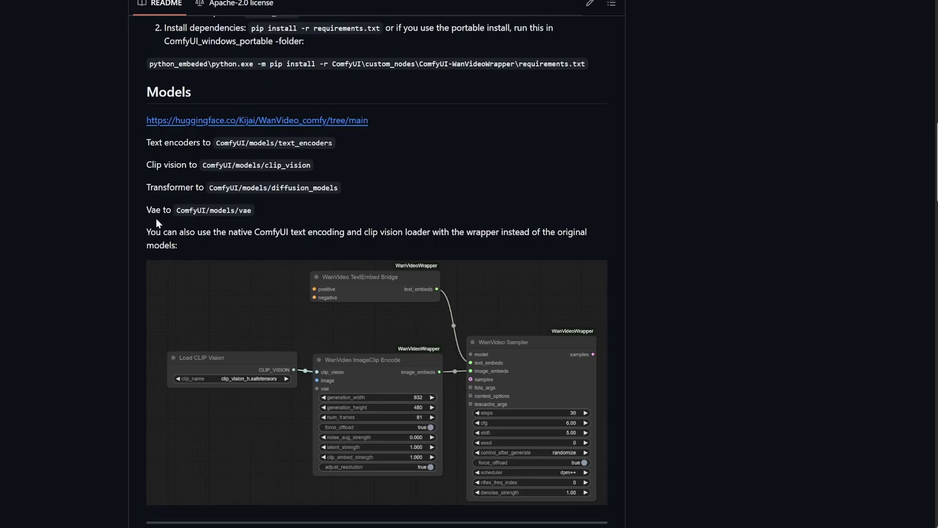
{"action": "double_click", "coordinate": [219, 187]}
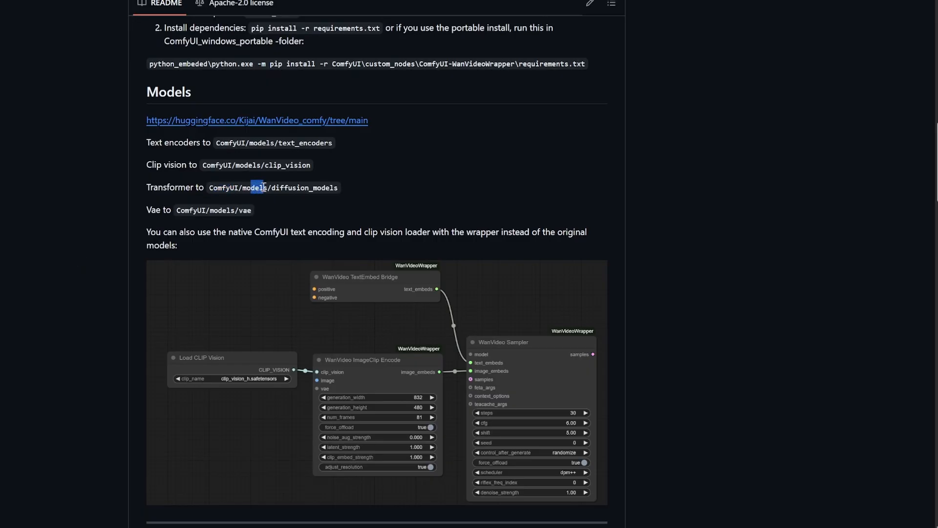
{"action": "scroll", "scroll_direction": "up", "scroll_amount": 3}
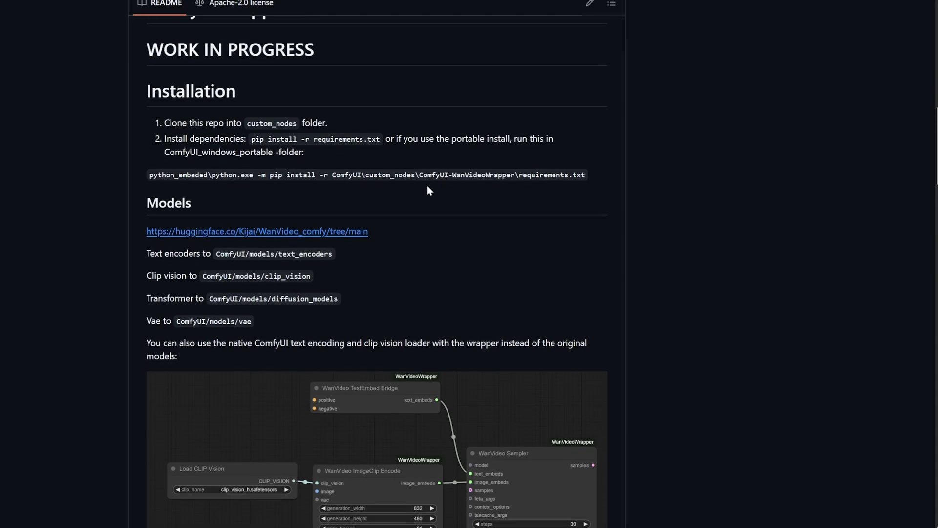
{"action": "double_click", "coordinate": [270, 122]}
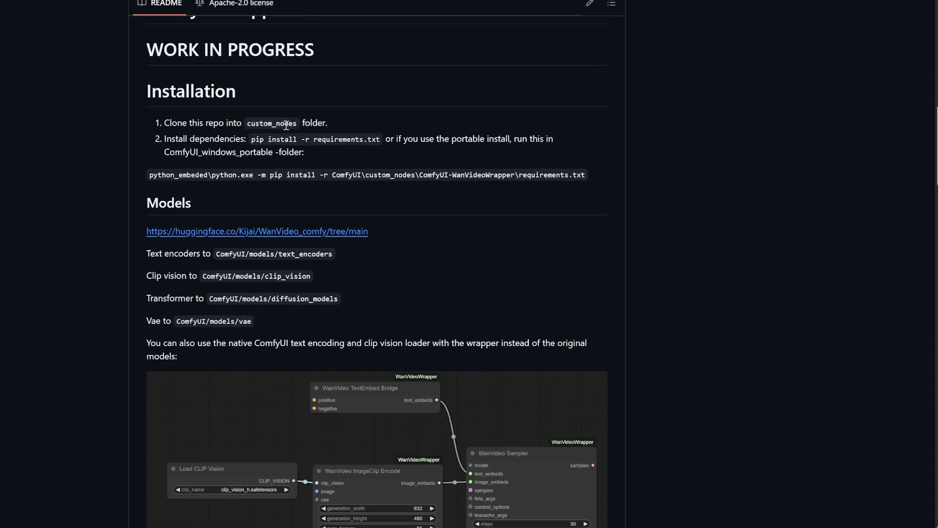
{"action": "mouse_move", "coordinate": [266, 164]}
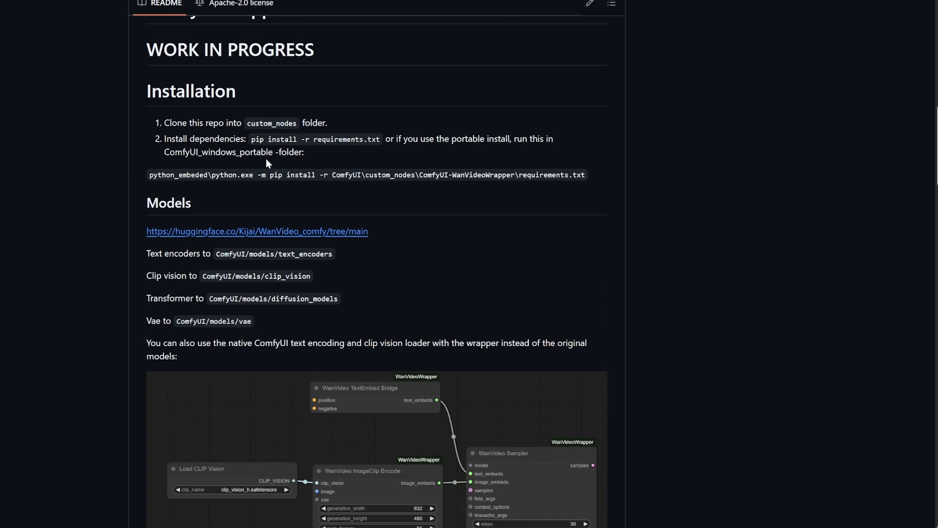
{"action": "double_click", "coordinate": [270, 123]}
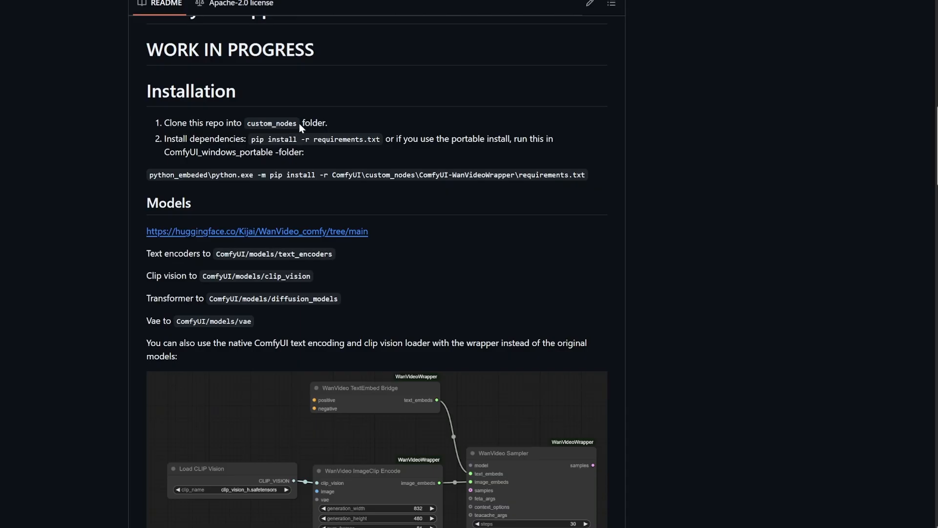
{"action": "mouse_move", "coordinate": [689, 123]}
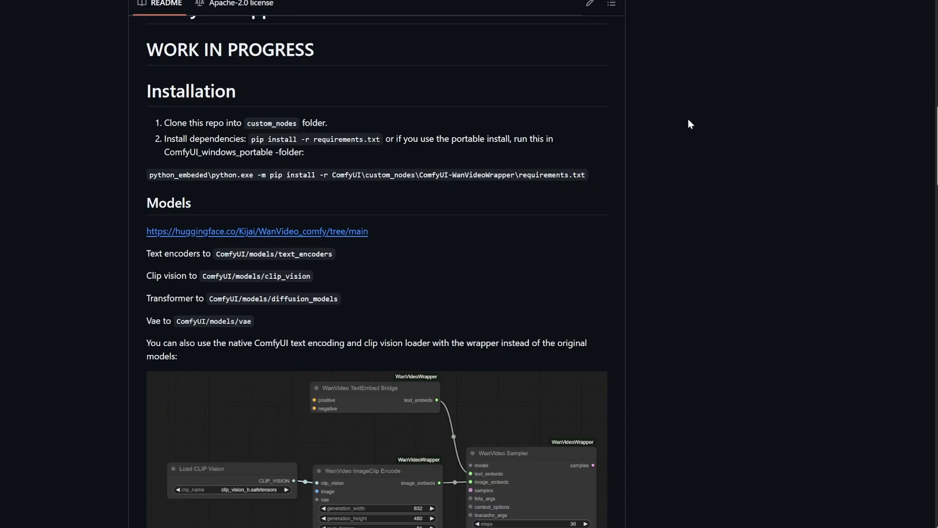
{"action": "mouse_move", "coordinate": [660, 201]}
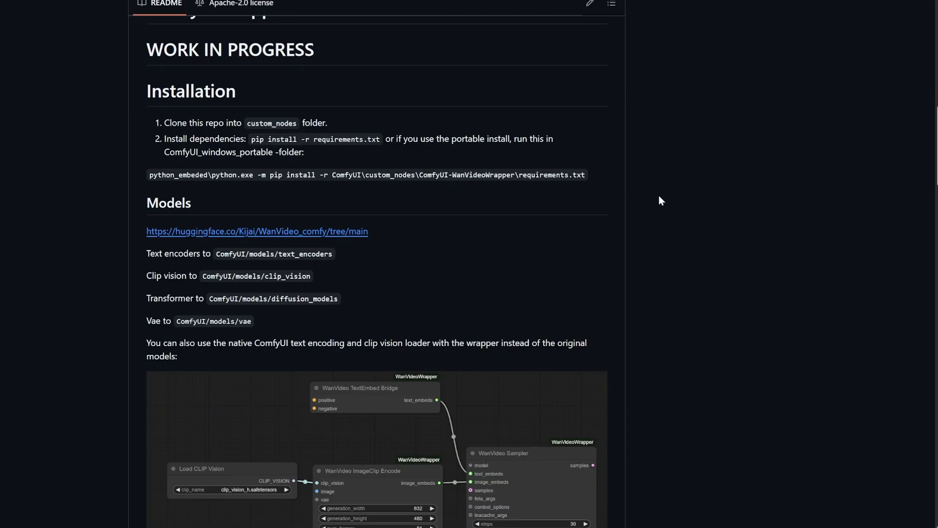
{"action": "scroll", "scroll_direction": "up", "scroll_amount": 3}
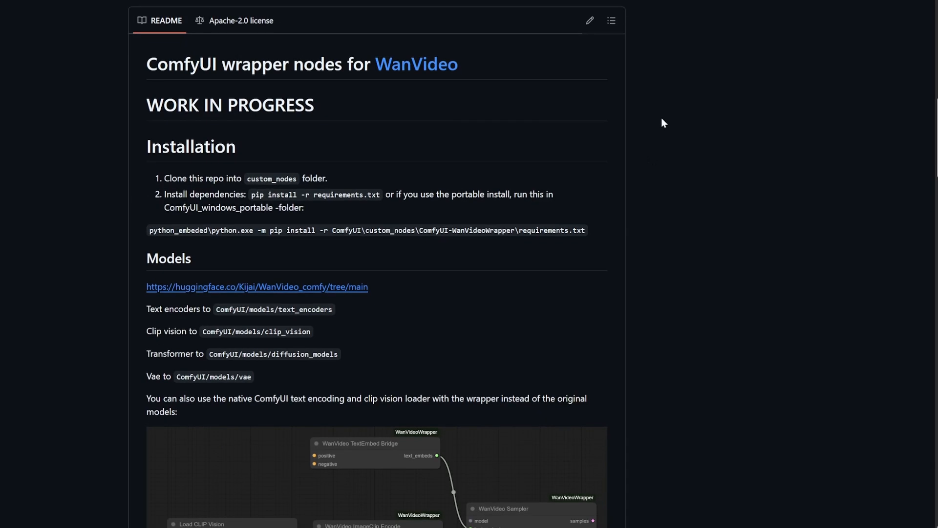
{"action": "scroll", "scroll_direction": "down", "scroll_amount": 3}
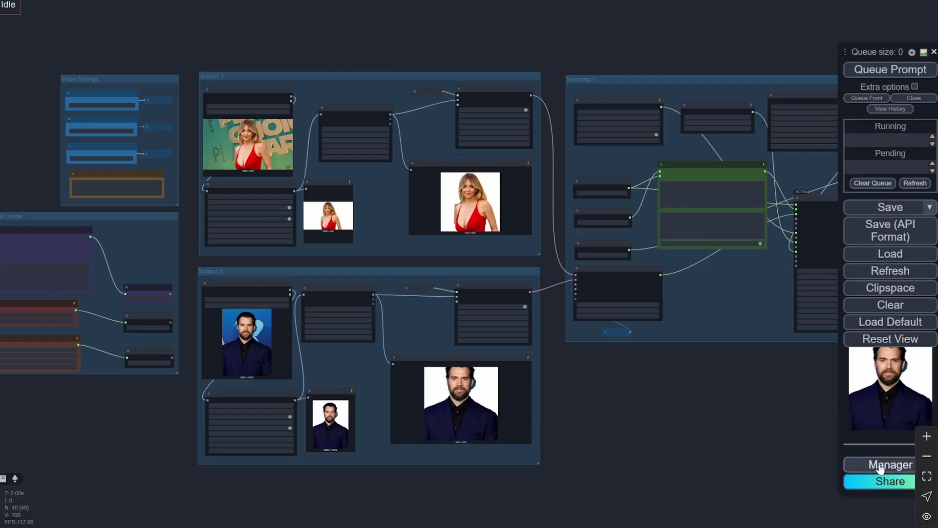
Step: Check Manager for missing custom nodes, then set WanVideo Model Loader attention_mode to sageattn
{"action": "left_click", "coordinate": [887, 464]}
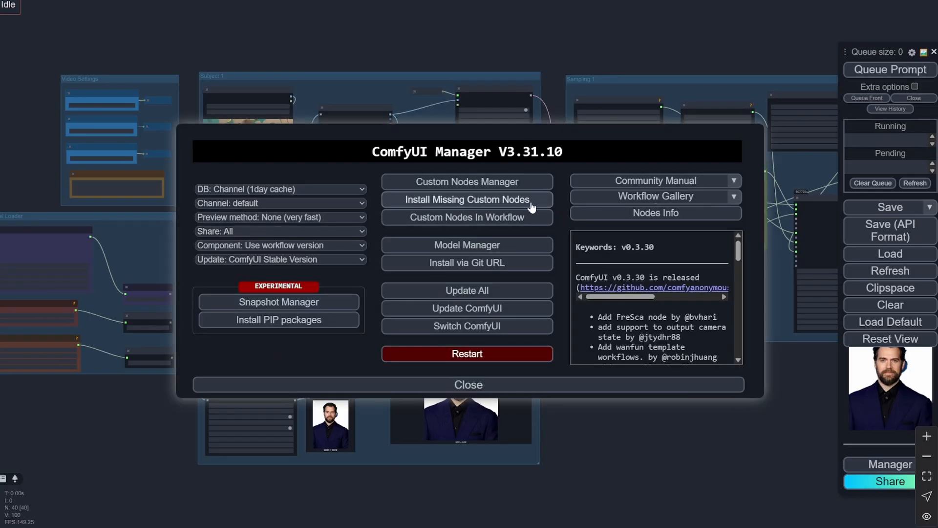
{"action": "left_click", "coordinate": [467, 384]}
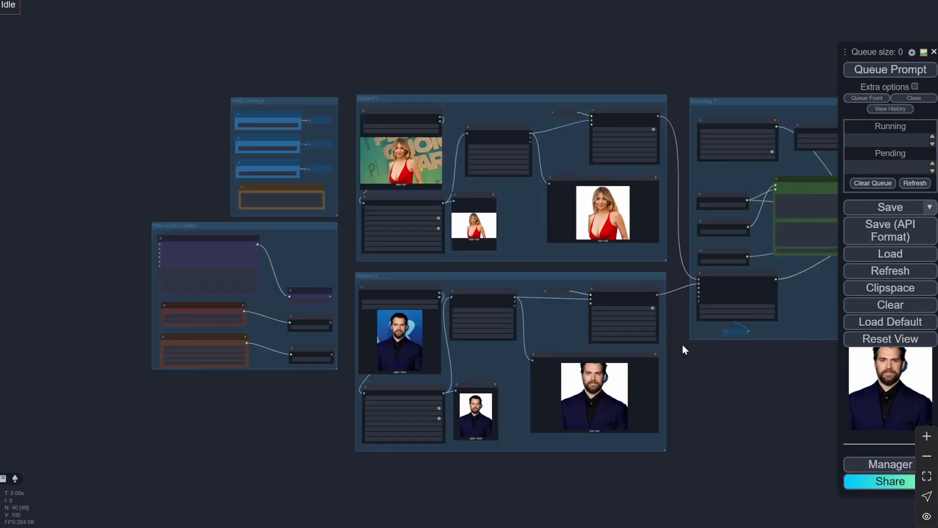
{"action": "scroll", "scroll_direction": "up", "scroll_amount": 3}
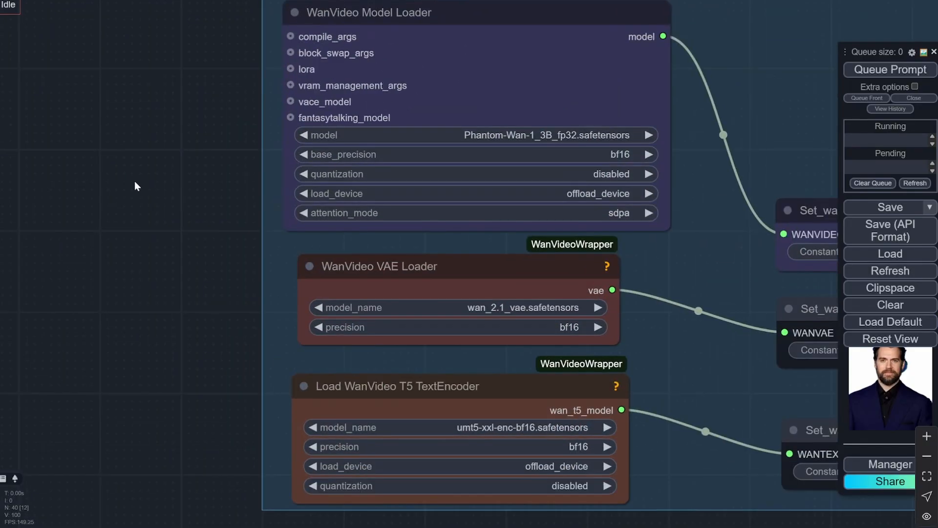
{"action": "scroll", "scroll_direction": "up", "scroll_amount": 3}
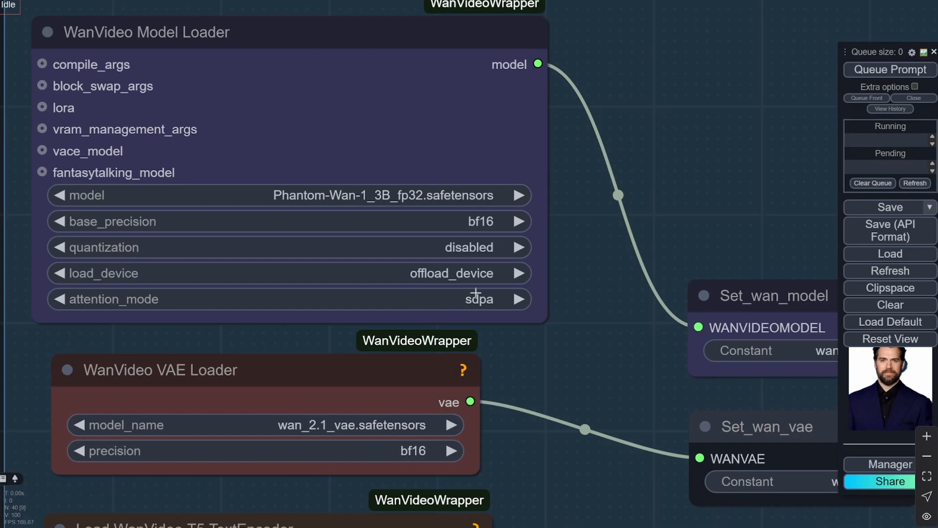
{"action": "mouse_move", "coordinate": [484, 297]}
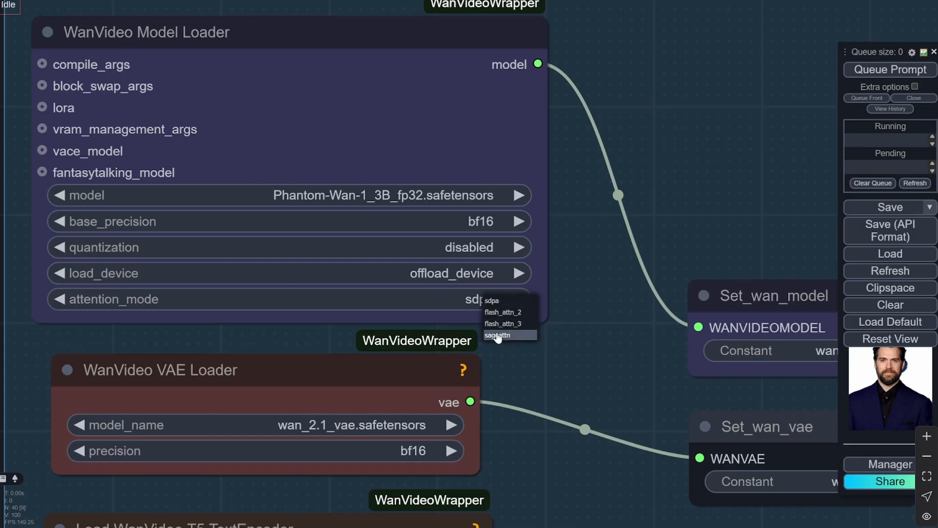
{"action": "left_click", "coordinate": [499, 335]}
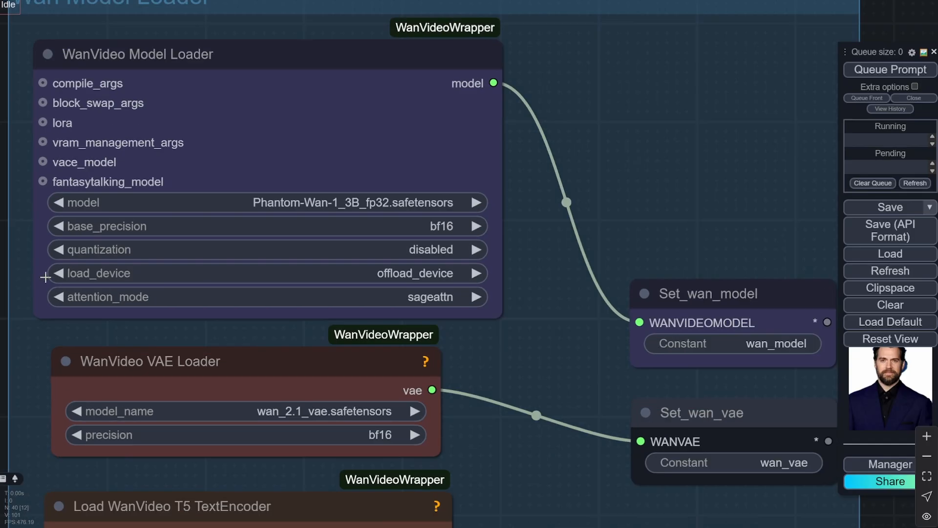
{"action": "scroll", "scroll_direction": "down", "scroll_amount": 3}
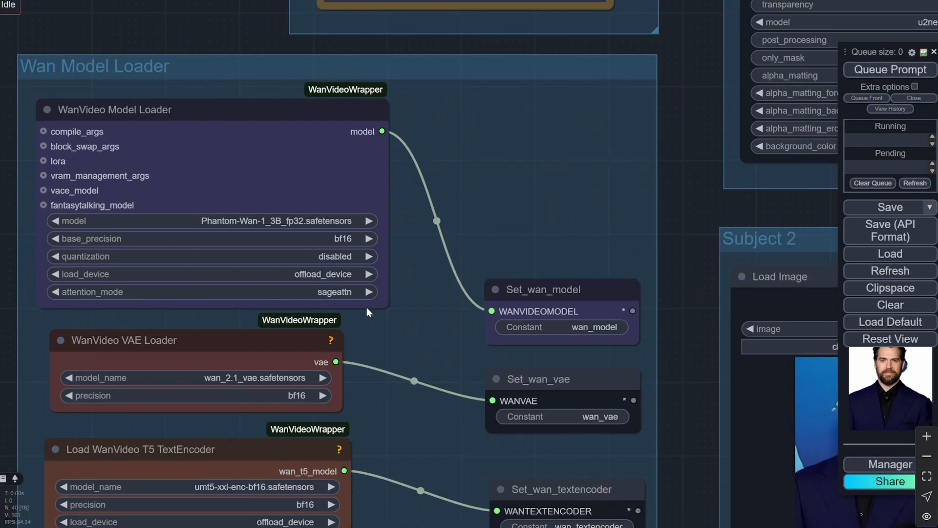
{"action": "mouse_move", "coordinate": [440, 190]}
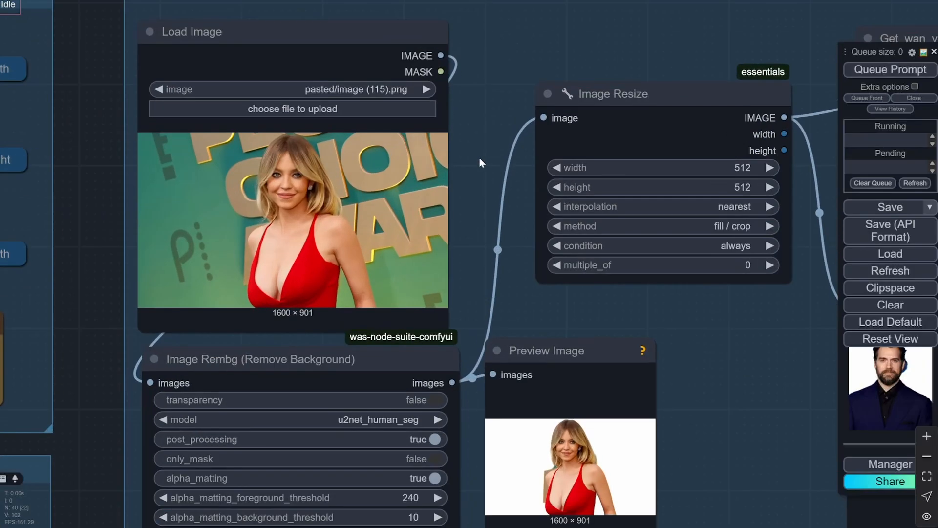
{"action": "scroll", "scroll_direction": "down", "scroll_amount": 3}
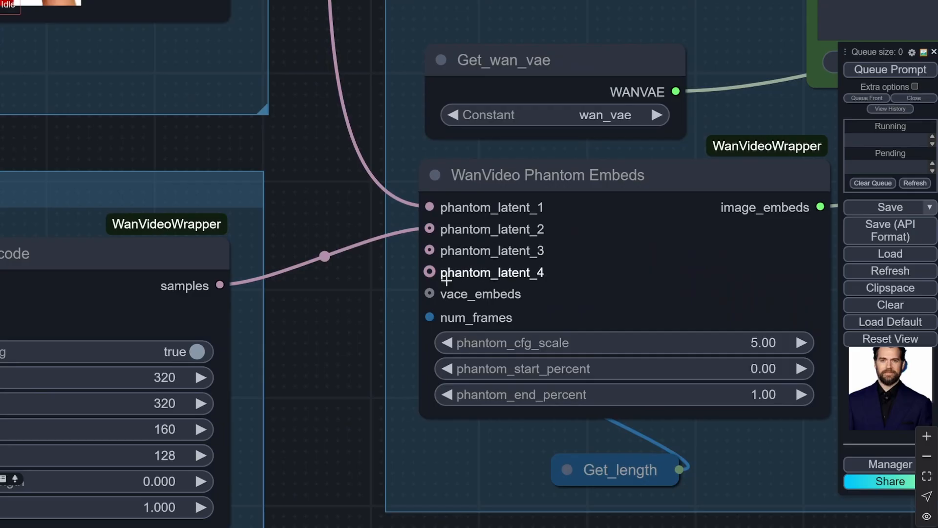
{"action": "scroll", "scroll_direction": "down", "scroll_amount": 3}
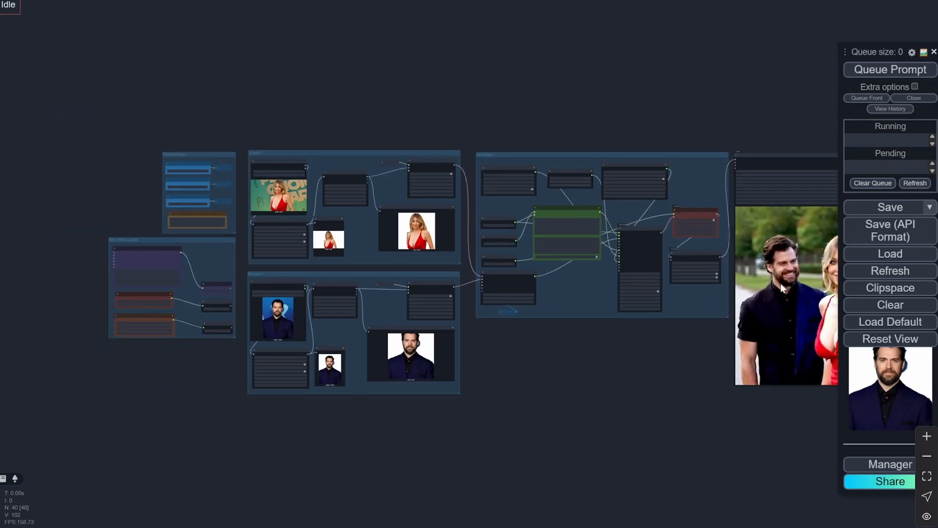
{"action": "scroll", "scroll_direction": "down", "scroll_amount": 3}
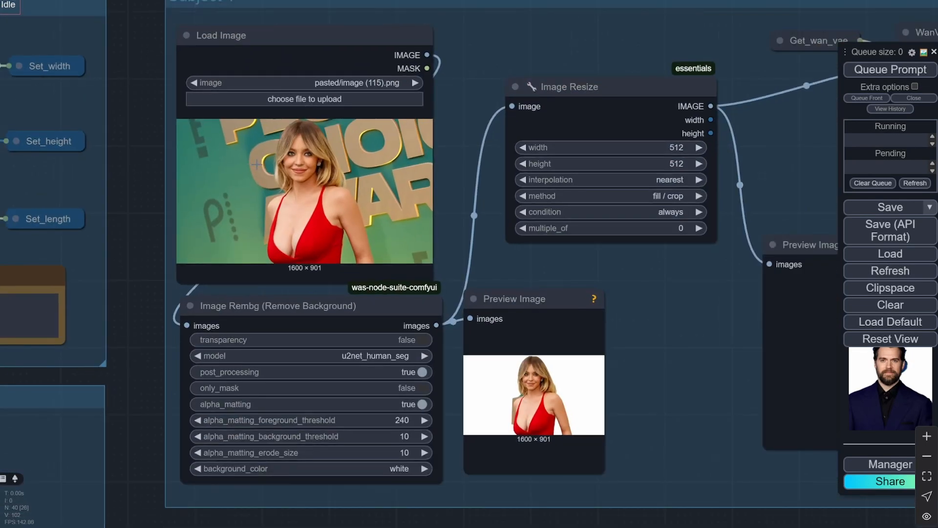
{"action": "mouse_move", "coordinate": [400, 109]}
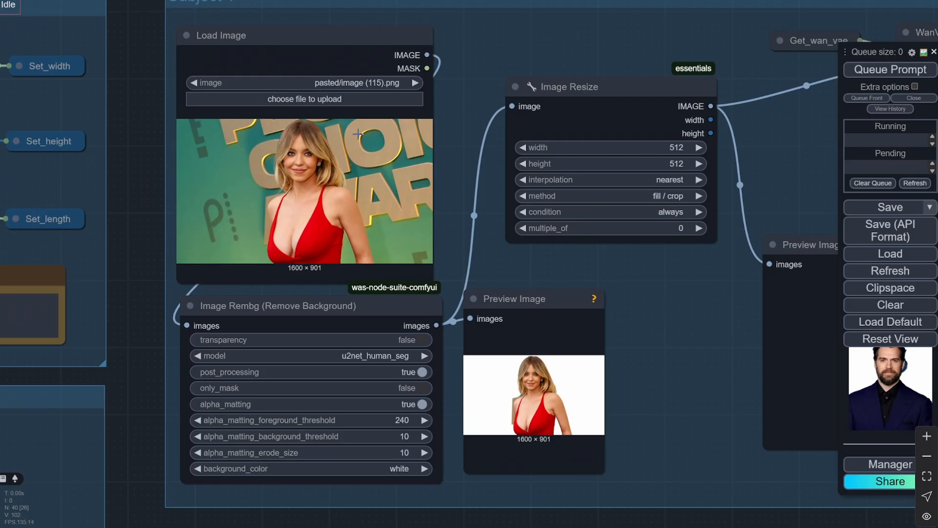
{"action": "mouse_move", "coordinate": [294, 516]}
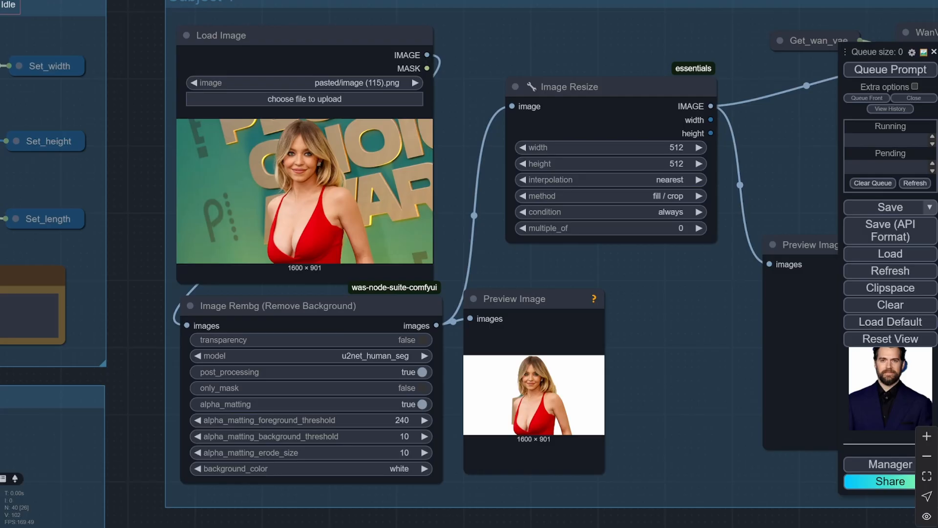
{"action": "mouse_move", "coordinate": [330, 403]}
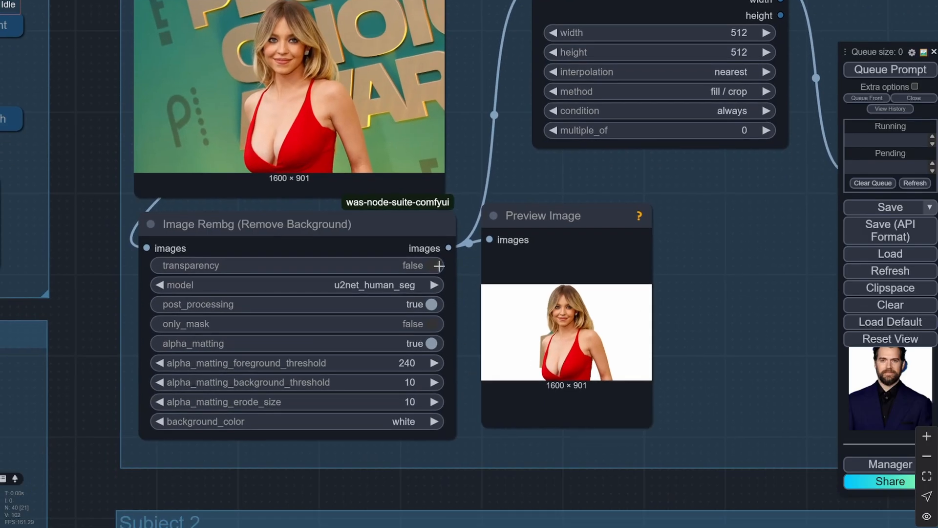
{"action": "mouse_move", "coordinate": [439, 275]}
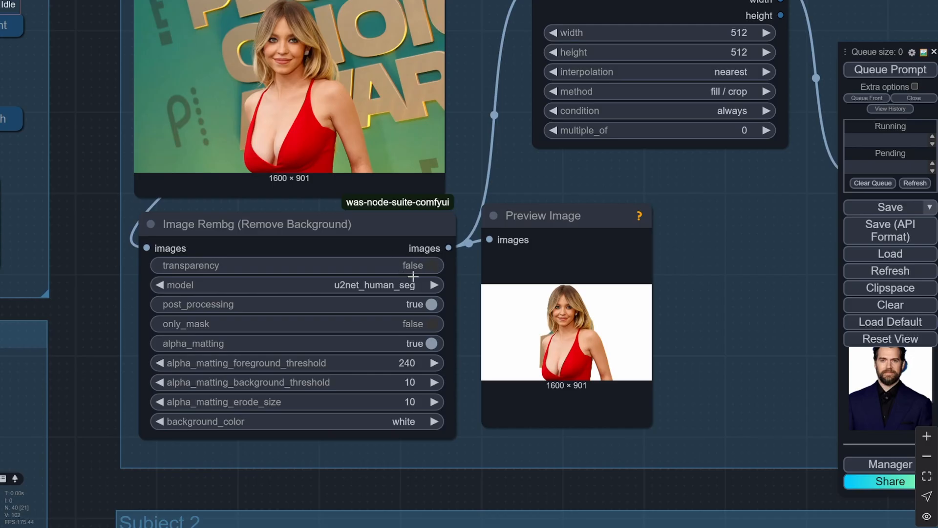
{"action": "mouse_move", "coordinate": [434, 265]}
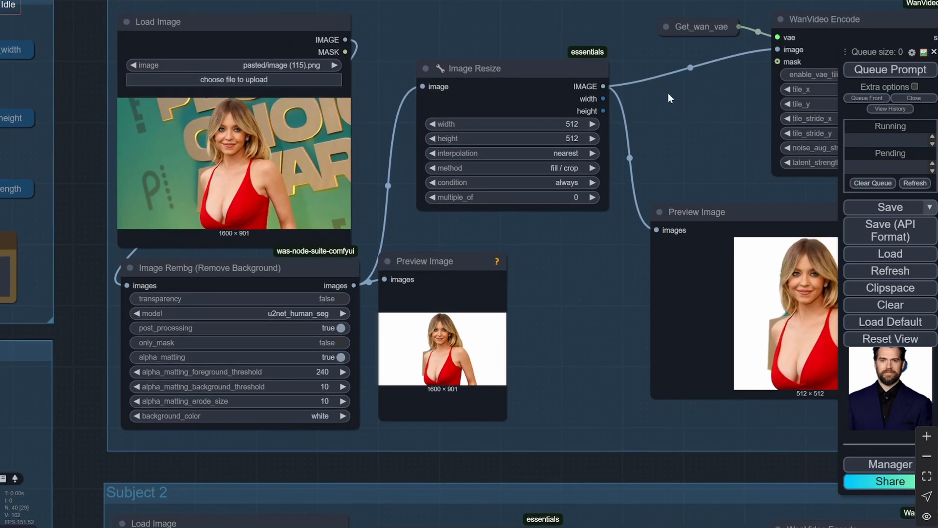
{"action": "mouse_move", "coordinate": [584, 242]}
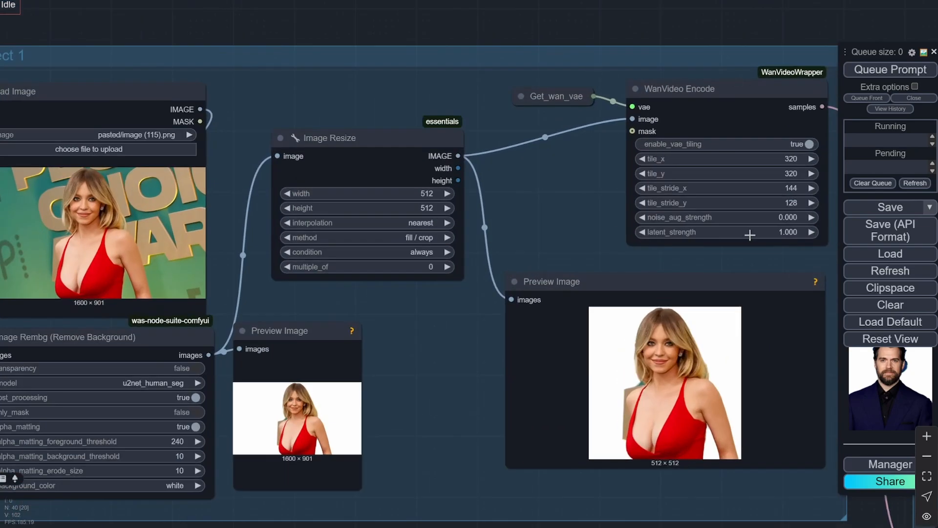
{"action": "mouse_move", "coordinate": [587, 156]}
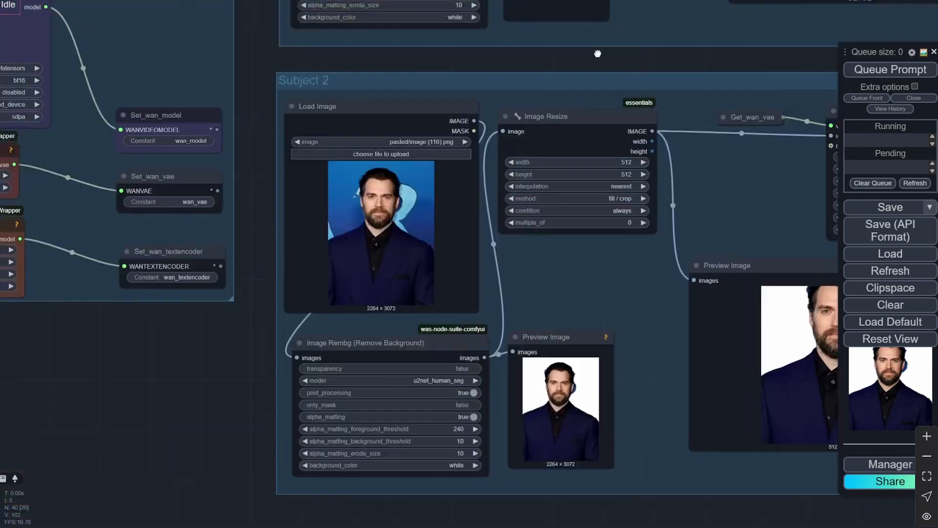
{"action": "scroll", "scroll_direction": "up", "scroll_amount": 3}
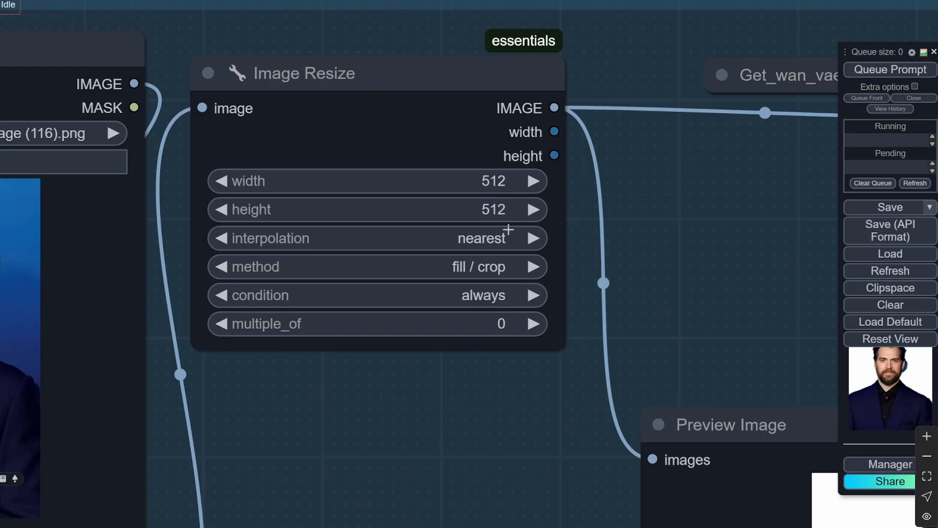
{"action": "scroll", "scroll_direction": "down", "scroll_amount": 3}
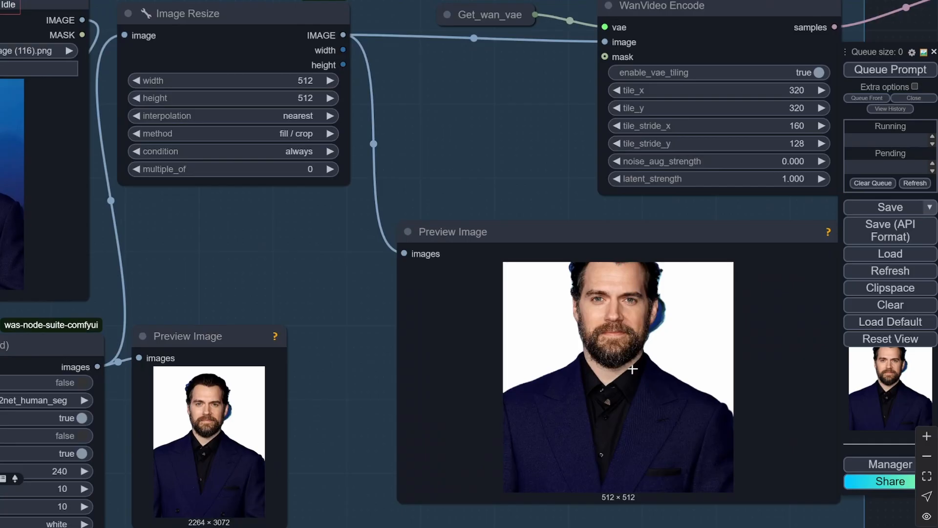
{"action": "scroll", "scroll_direction": "down", "scroll_amount": 3}
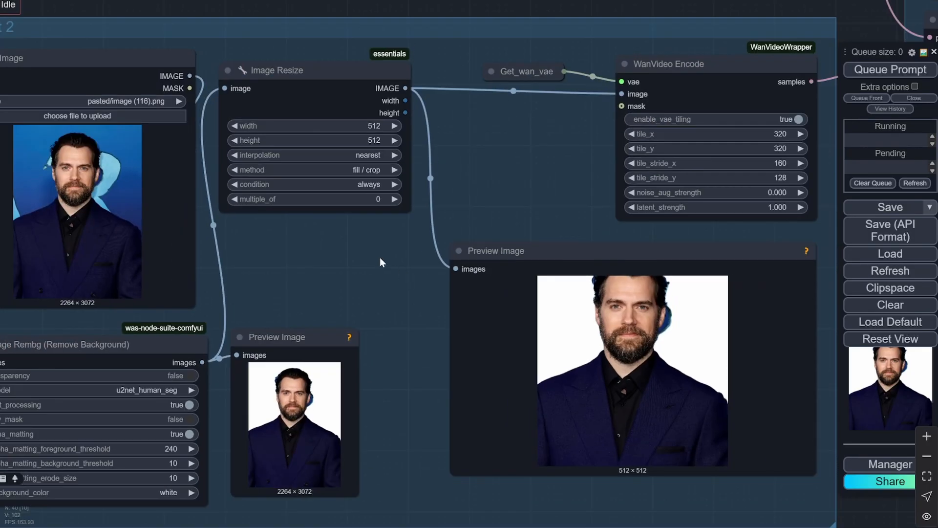
{"action": "scroll", "scroll_direction": "up", "scroll_amount": 3}
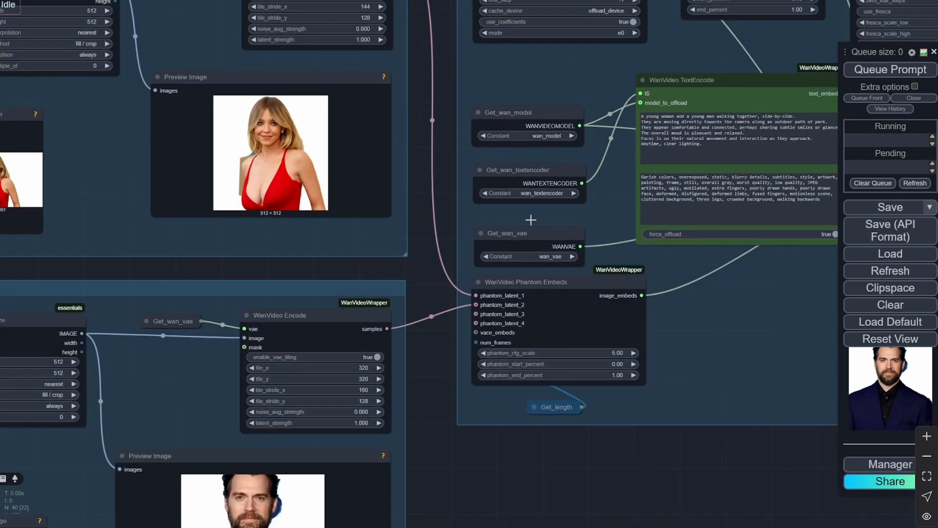
{"action": "scroll", "scroll_direction": "up", "scroll_amount": 3}
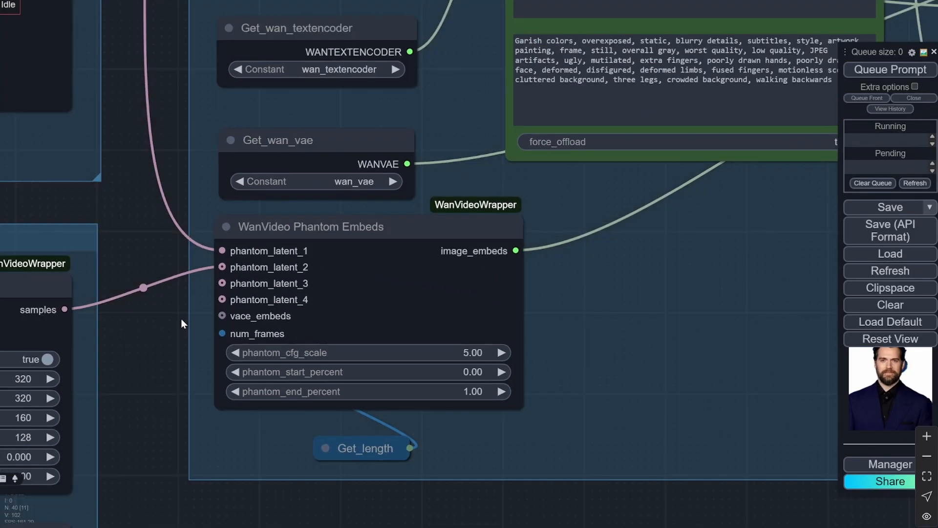
{"action": "scroll", "scroll_direction": "down", "scroll_amount": 3}
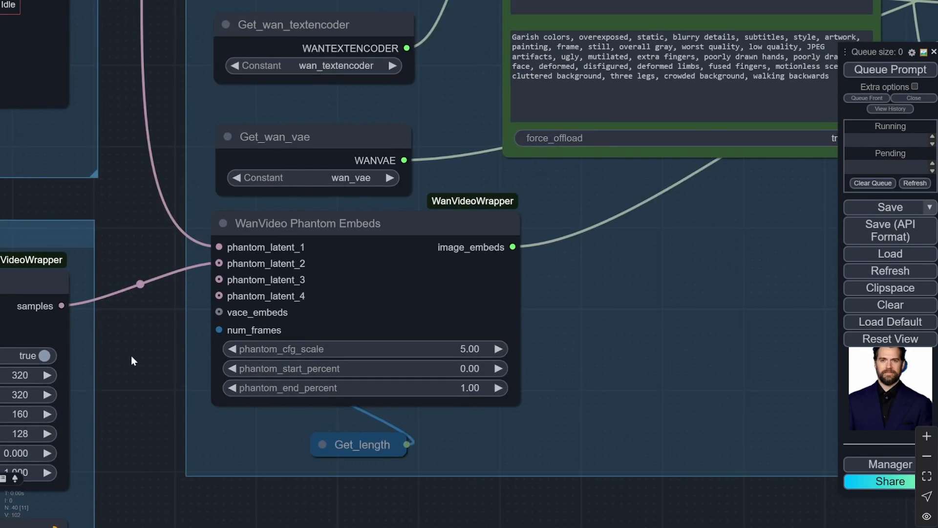
{"action": "mouse_move", "coordinate": [602, 305]}
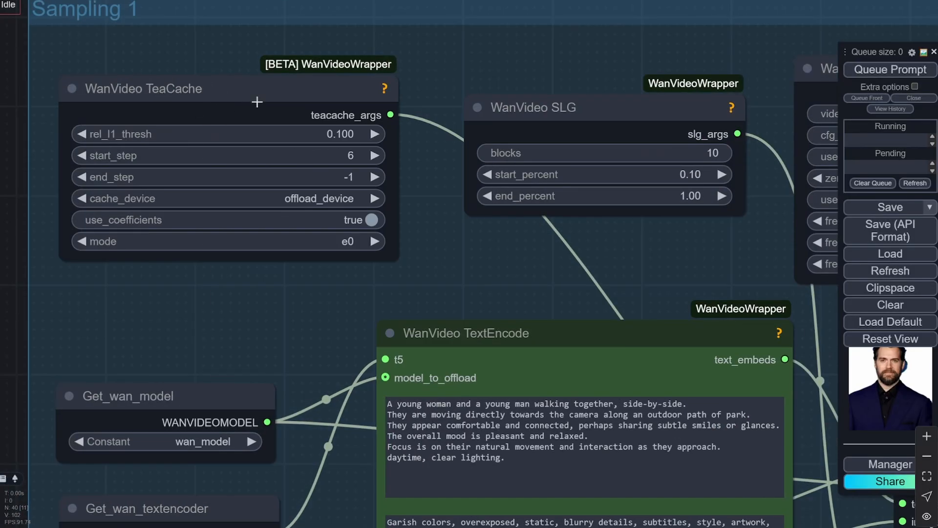
{"action": "mouse_move", "coordinate": [242, 322]}
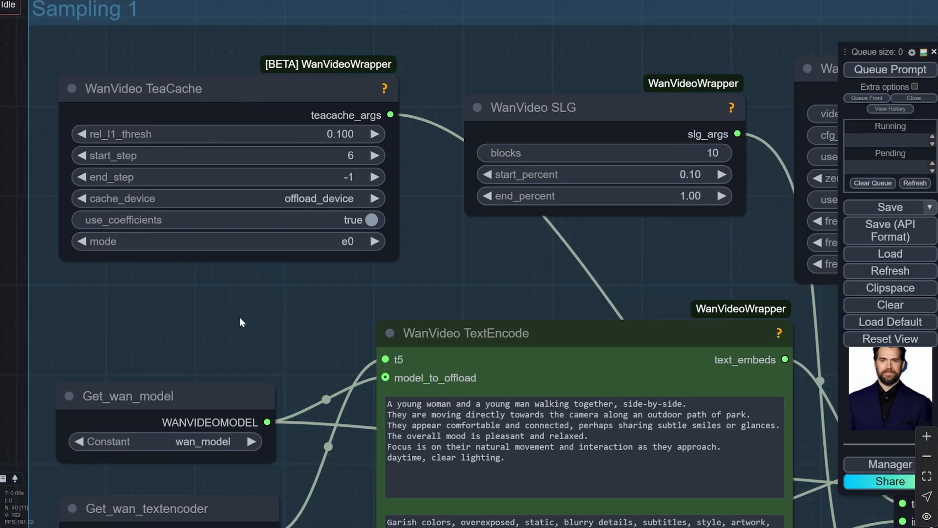
{"action": "mouse_move", "coordinate": [359, 160]}
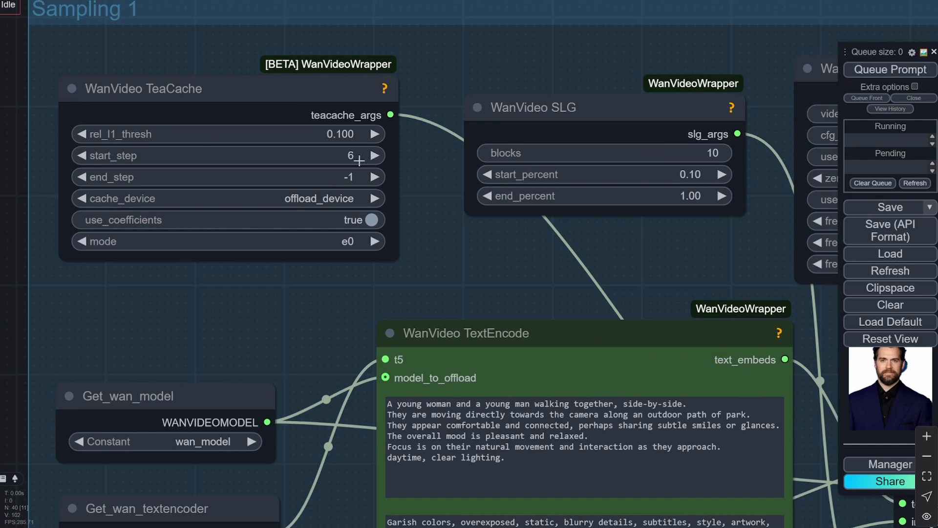
{"action": "mouse_move", "coordinate": [375, 134]}
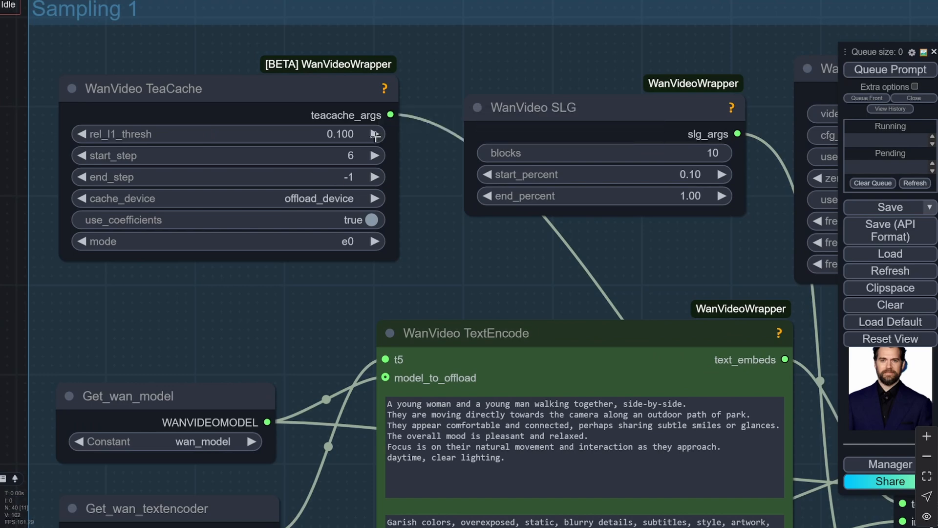
{"action": "mouse_move", "coordinate": [325, 100]}
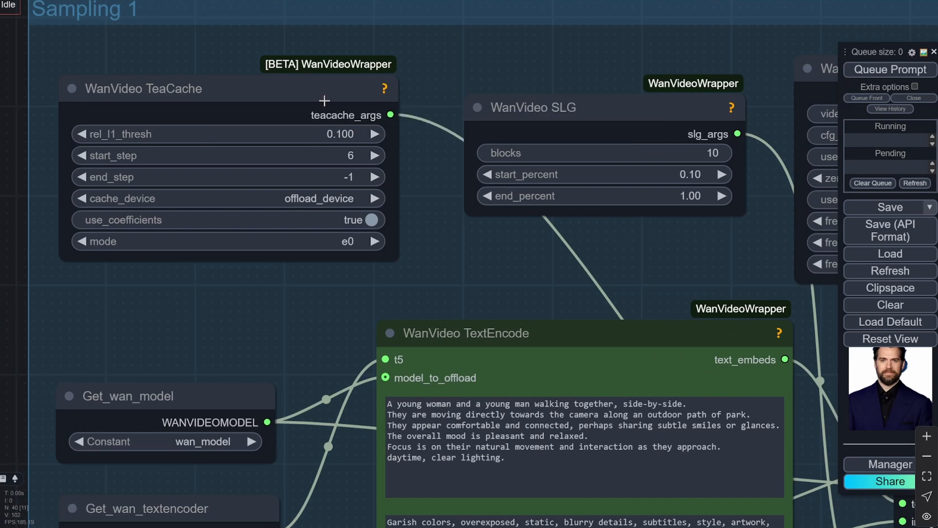
{"action": "mouse_move", "coordinate": [299, 301]}
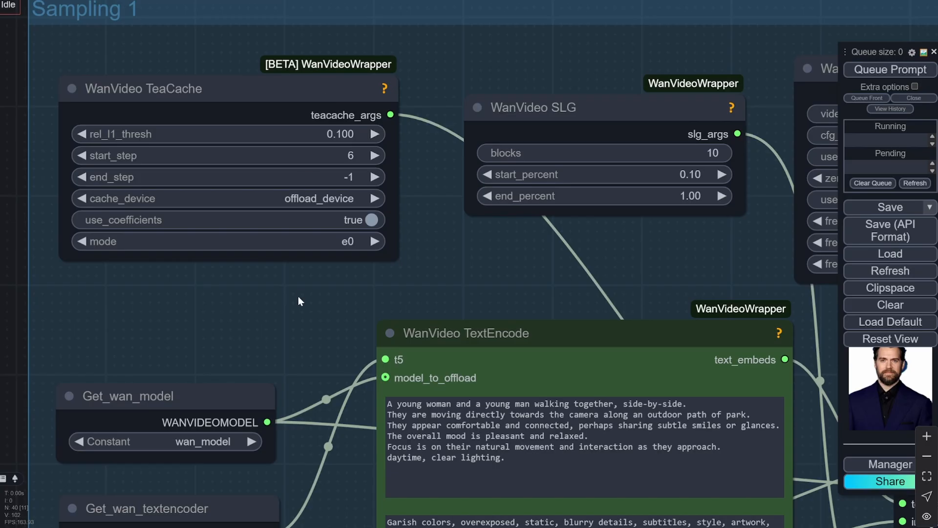
{"action": "mouse_move", "coordinate": [624, 250]}
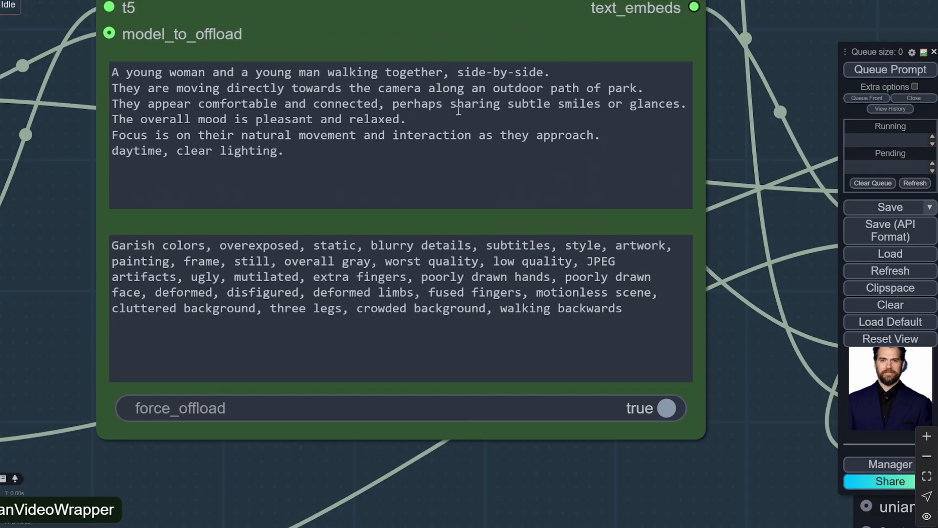
{"action": "mouse_move", "coordinate": [56, 235]}
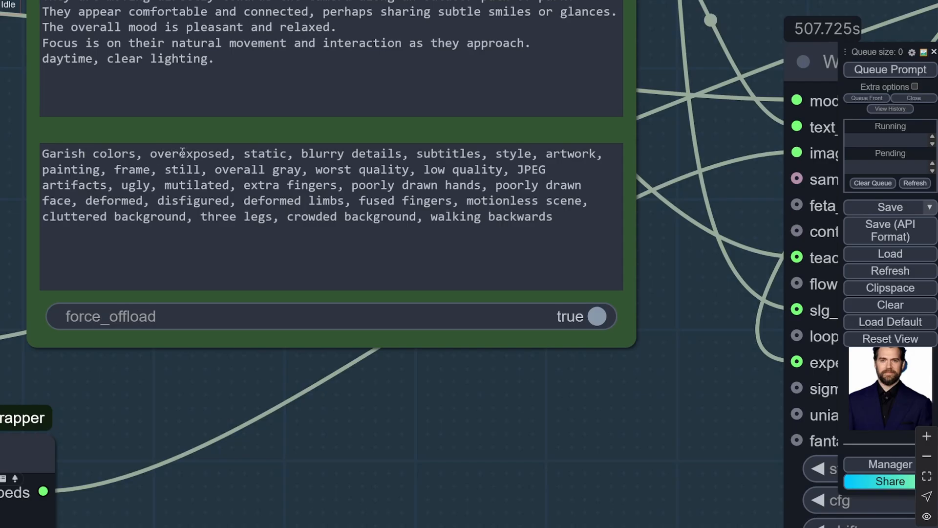
{"action": "mouse_move", "coordinate": [483, 155]}
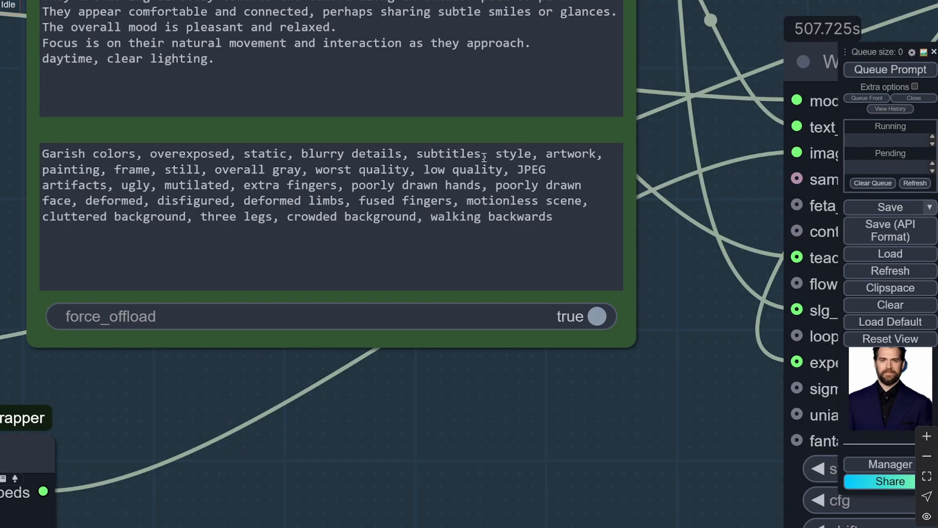
{"action": "mouse_move", "coordinate": [586, 157]}
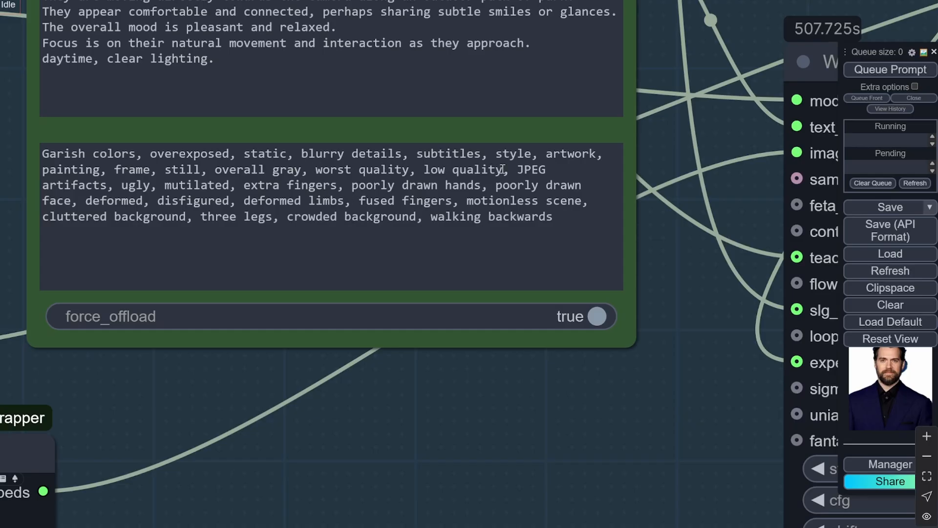
{"action": "left_click", "coordinate": [151, 217]}
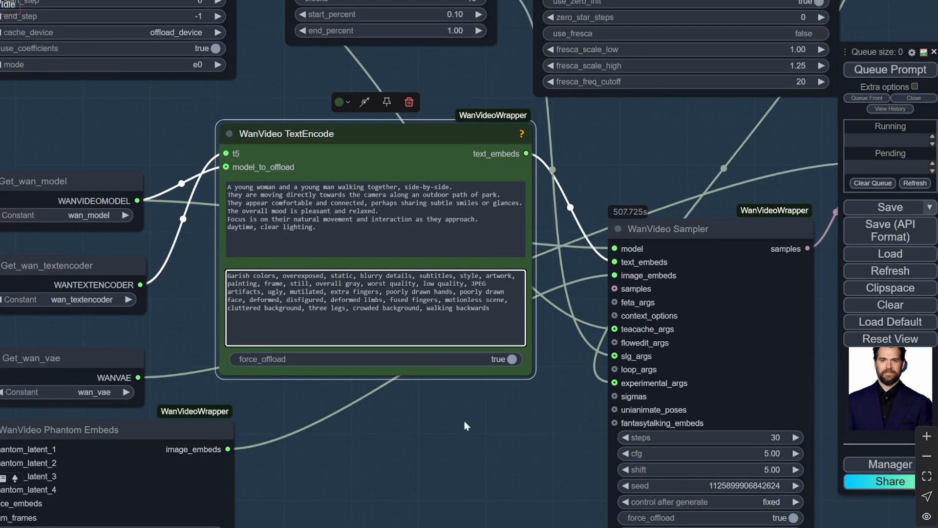
{"action": "scroll", "scroll_direction": "down", "scroll_amount": 3}
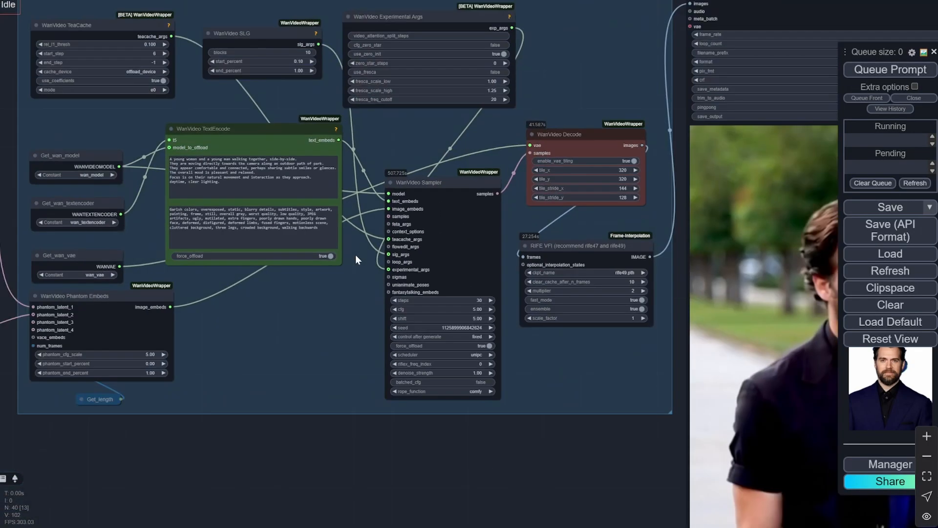
{"action": "scroll", "scroll_direction": "up", "scroll_amount": 3}
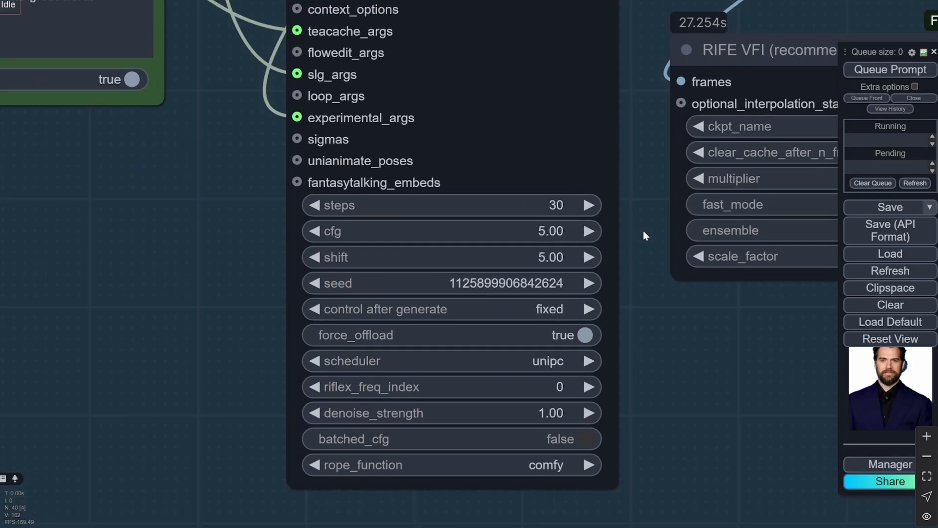
{"action": "mouse_move", "coordinate": [560, 205]}
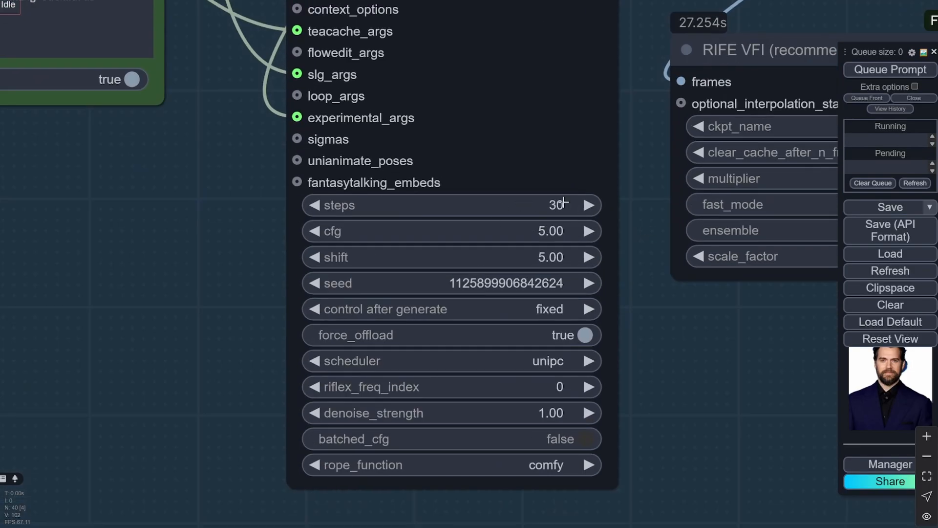
{"action": "mouse_move", "coordinate": [576, 226]}
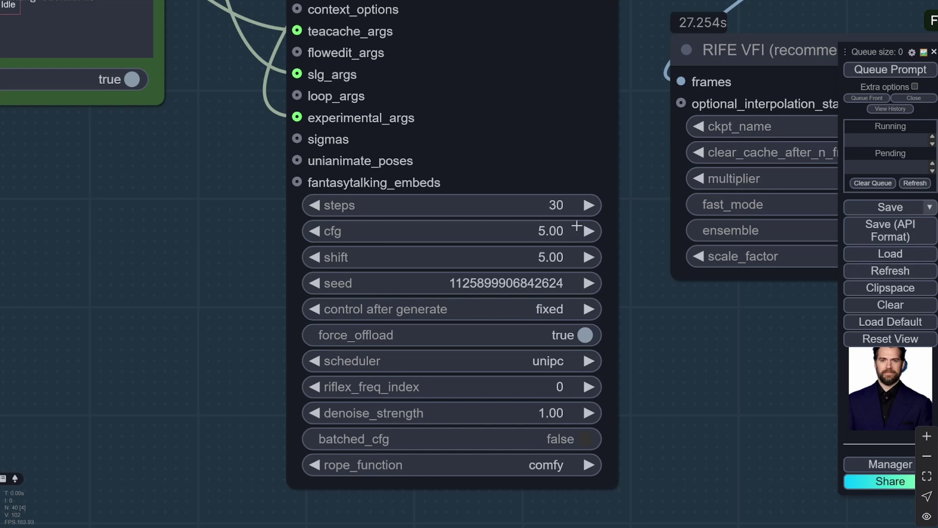
{"action": "mouse_move", "coordinate": [429, 281]}
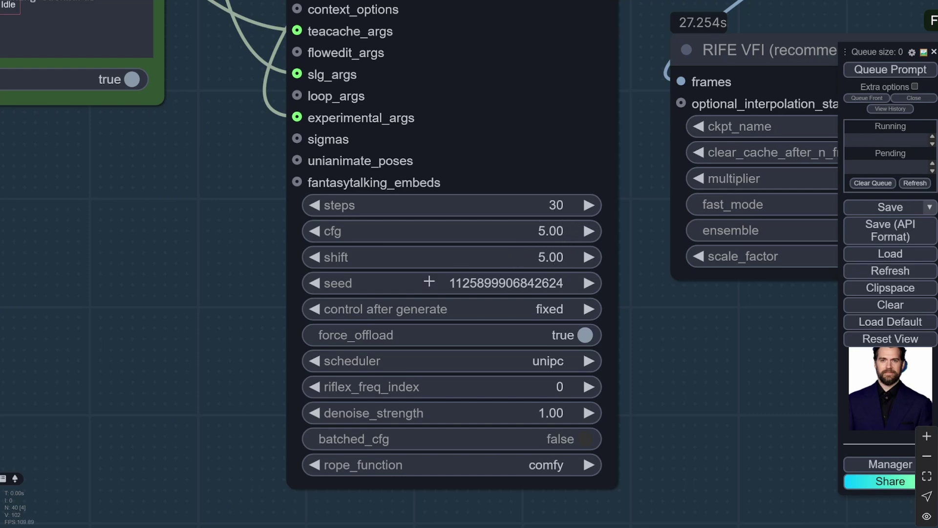
{"action": "mouse_move", "coordinate": [658, 288]}
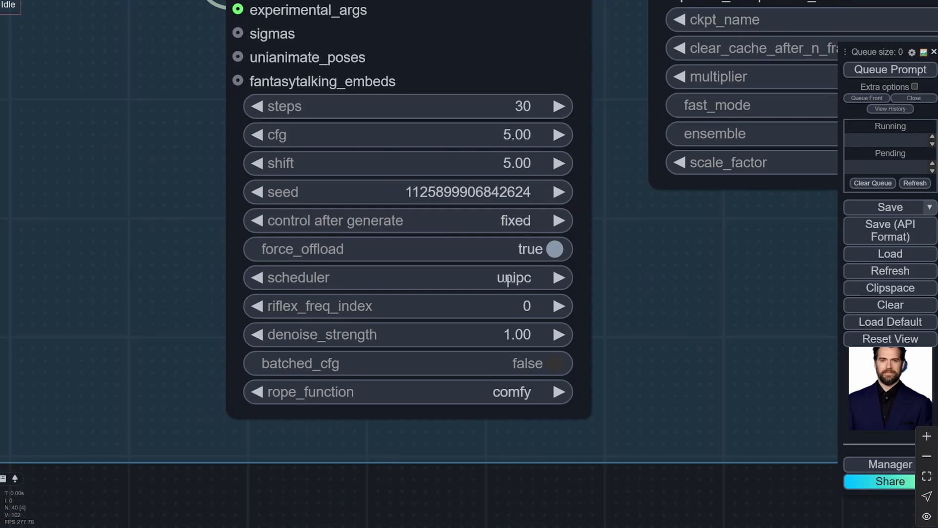
{"action": "left_click", "coordinate": [512, 277]}
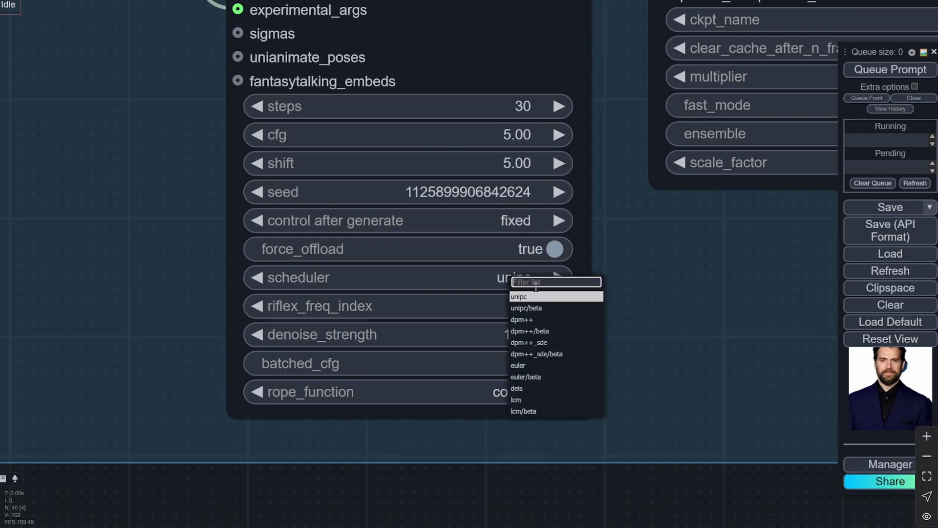
{"action": "left_click", "coordinate": [518, 296]}
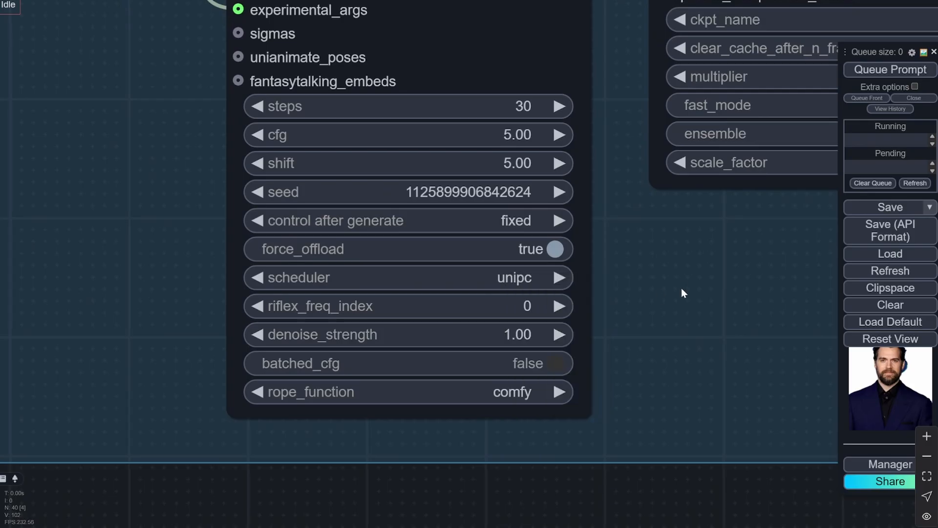
{"action": "left_click", "coordinate": [512, 277]}
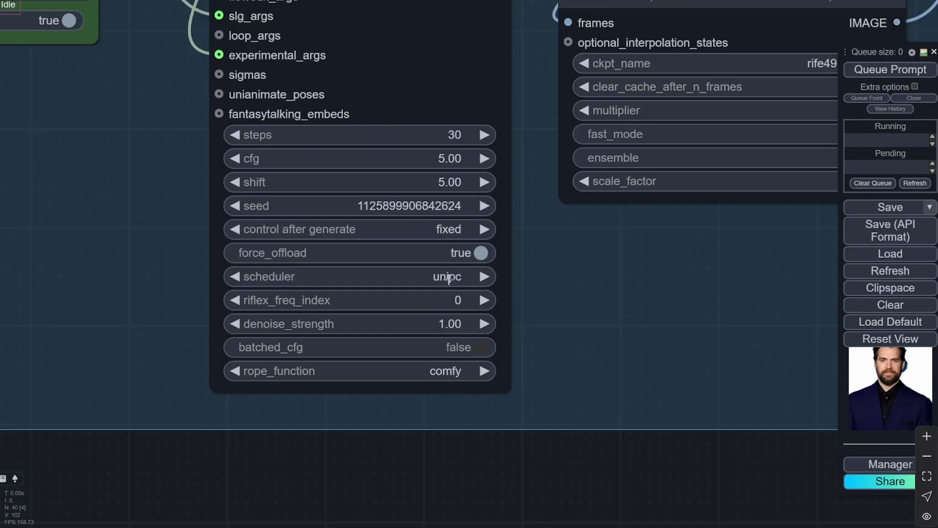
{"action": "left_click", "coordinate": [446, 276]}
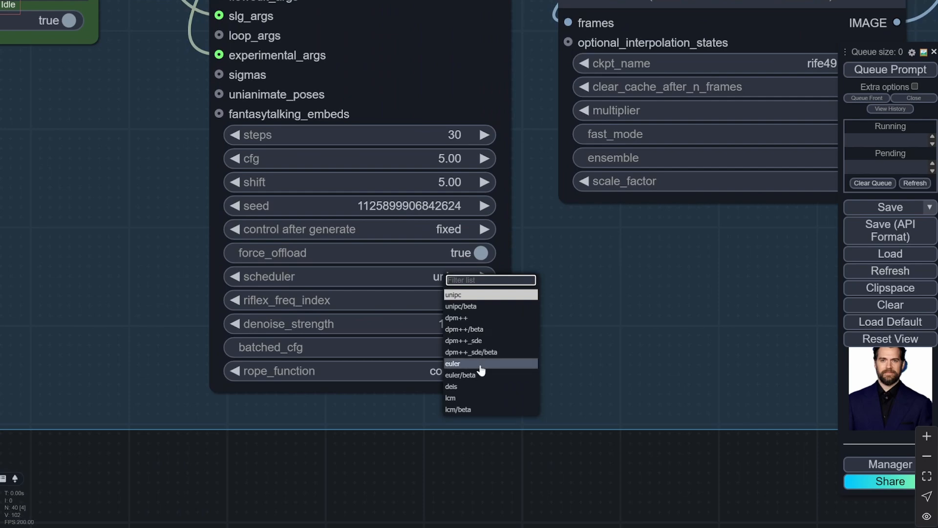
{"action": "mouse_move", "coordinate": [475, 387]}
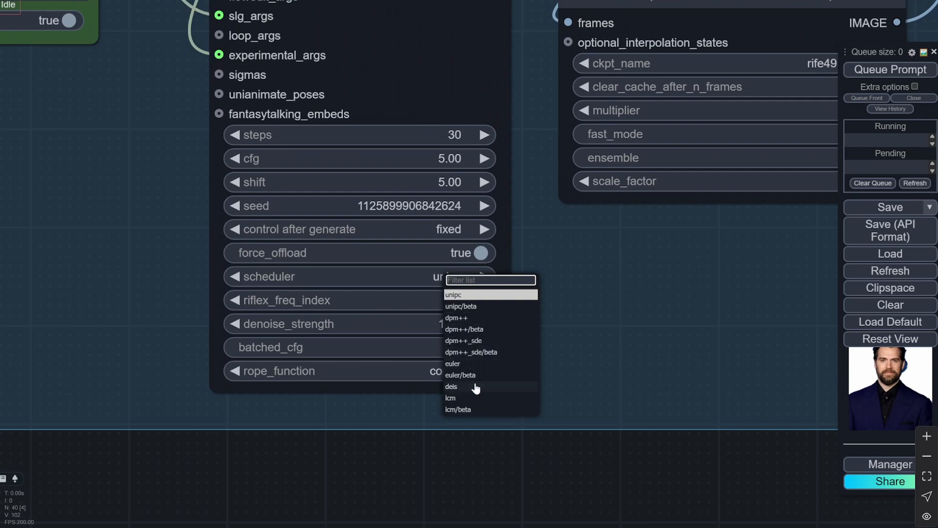
{"action": "mouse_move", "coordinate": [453, 298]}
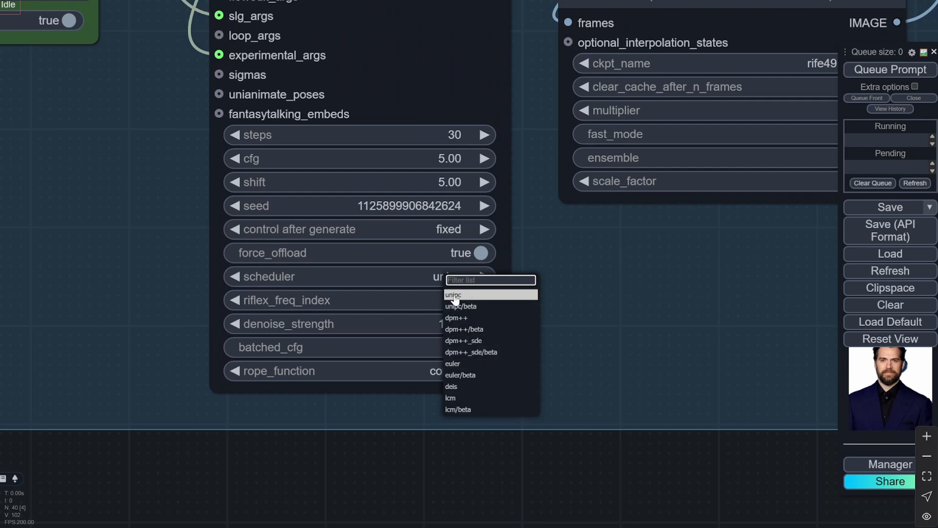
{"action": "mouse_move", "coordinate": [468, 299]}
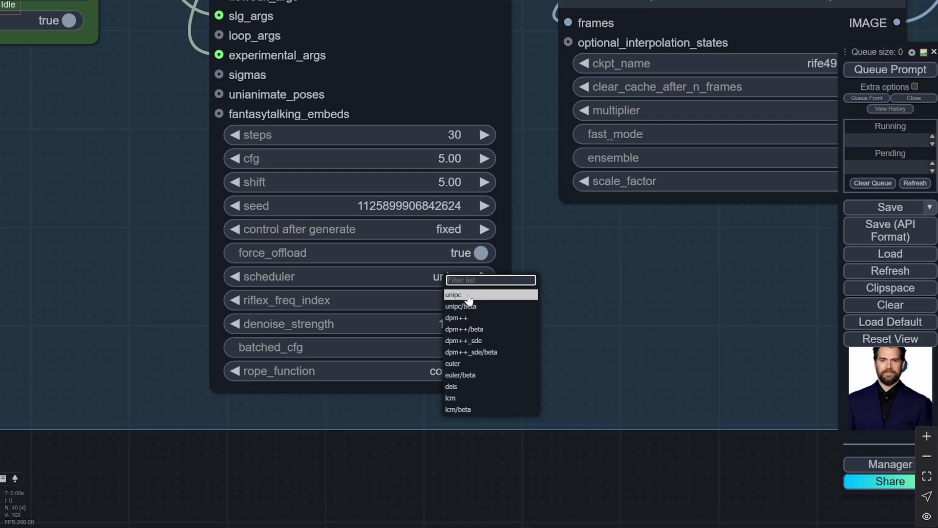
{"action": "left_click", "coordinate": [454, 294]}
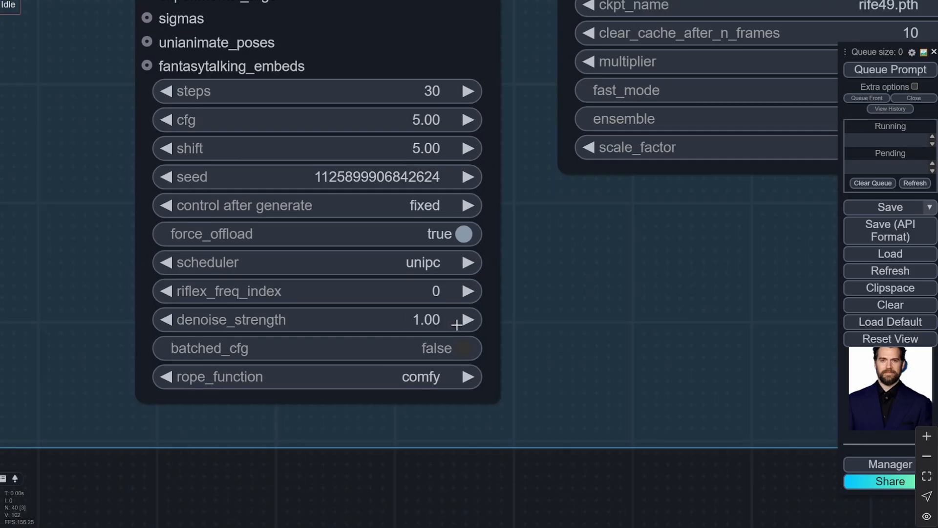
{"action": "scroll", "scroll_direction": "down", "scroll_amount": 3}
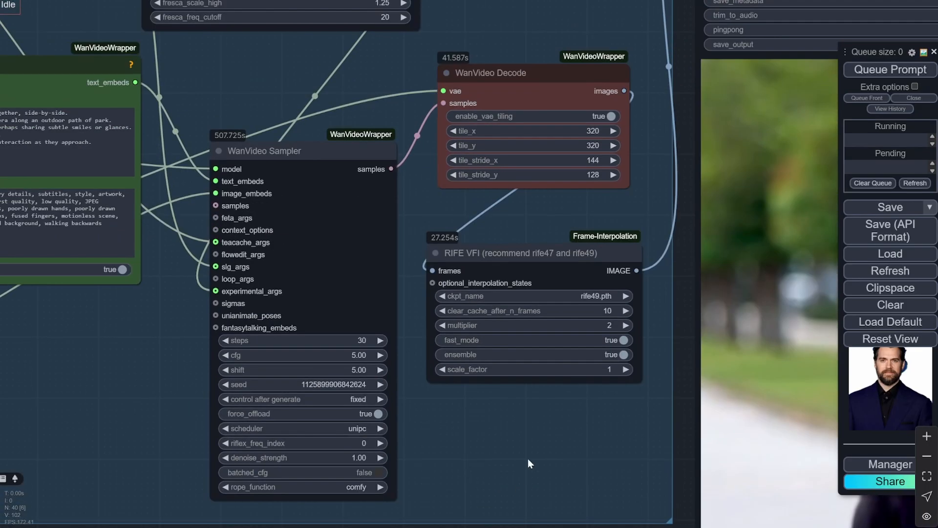
{"action": "scroll", "scroll_direction": "up", "scroll_amount": 3}
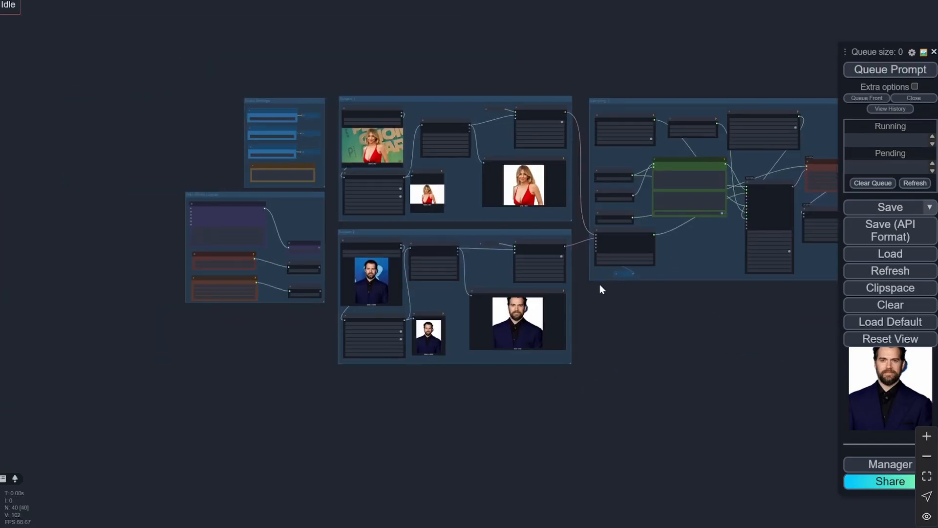
{"action": "scroll", "scroll_direction": "up", "scroll_amount": 3}
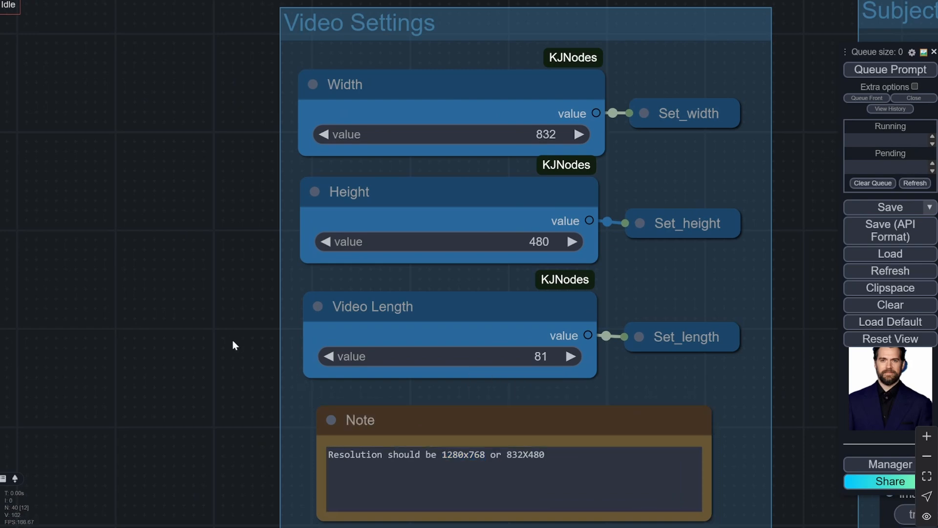
{"action": "scroll", "scroll_direction": "down", "scroll_amount": 3}
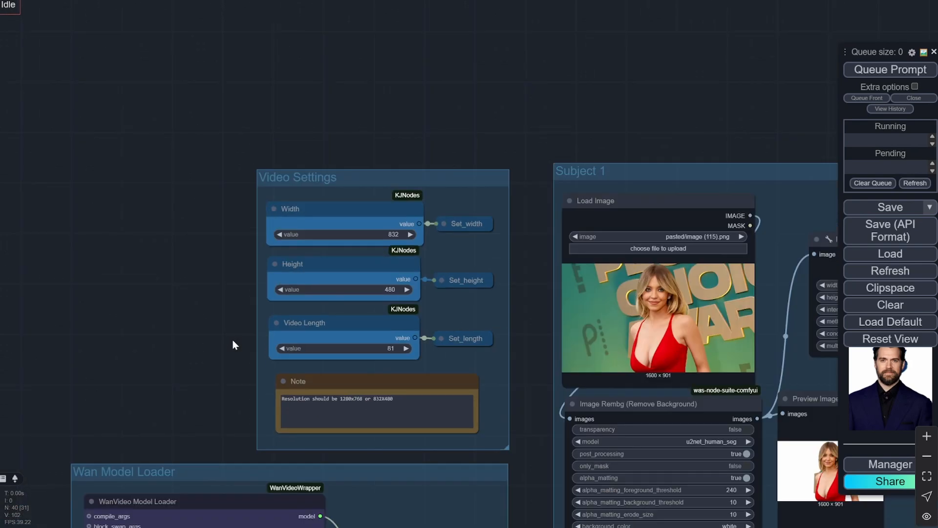
{"action": "scroll", "scroll_direction": "up", "scroll_amount": 3}
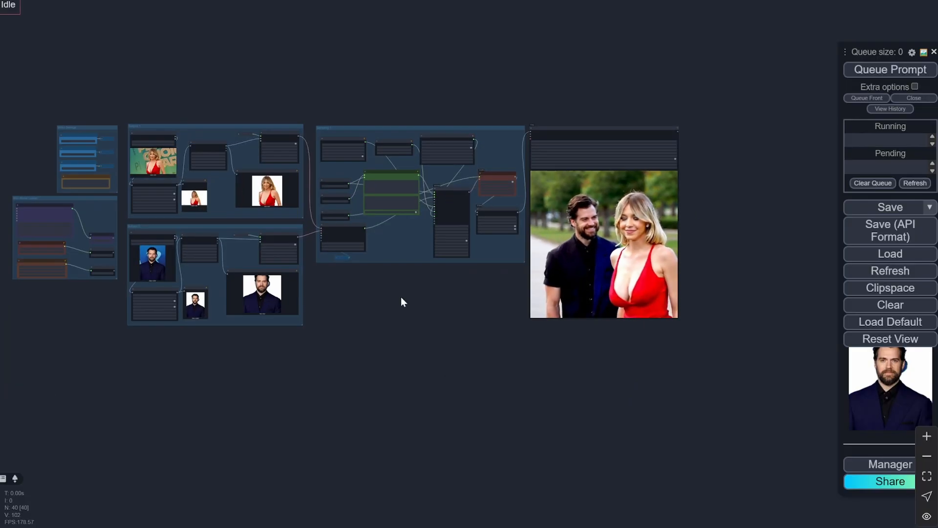
{"action": "scroll", "scroll_direction": "up", "scroll_amount": 3}
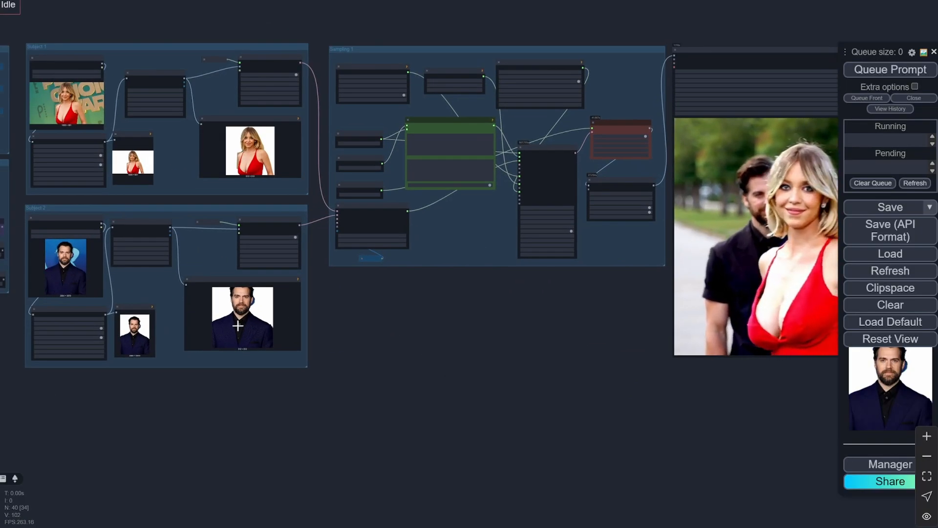